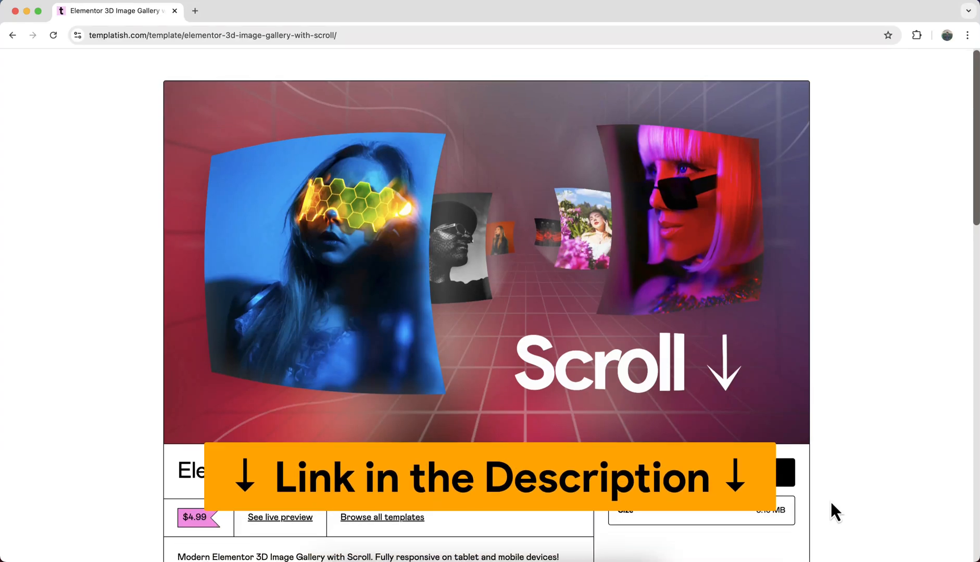
Scroll the template demo before switching to the blank 3D Gallery page in Elementor.
scroll("down", 3)
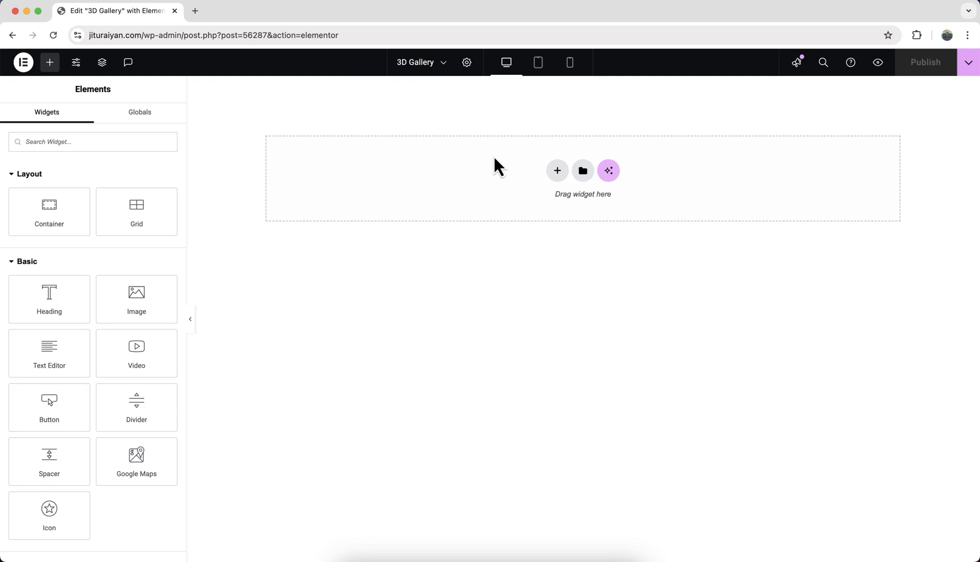
Add a single-column flexbox container set to Full Width with 100 vh minimum height.
left_click(556, 171)
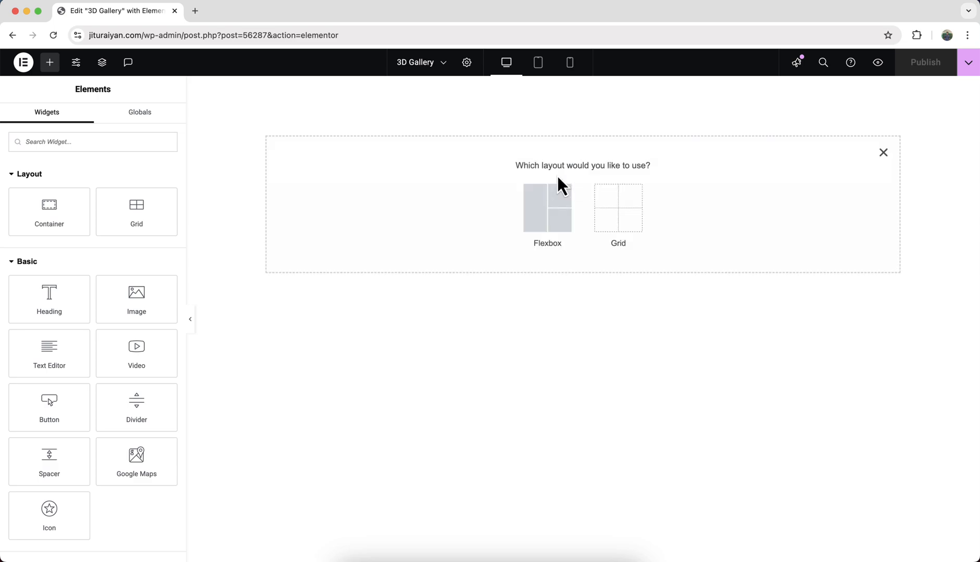
left_click(546, 209)
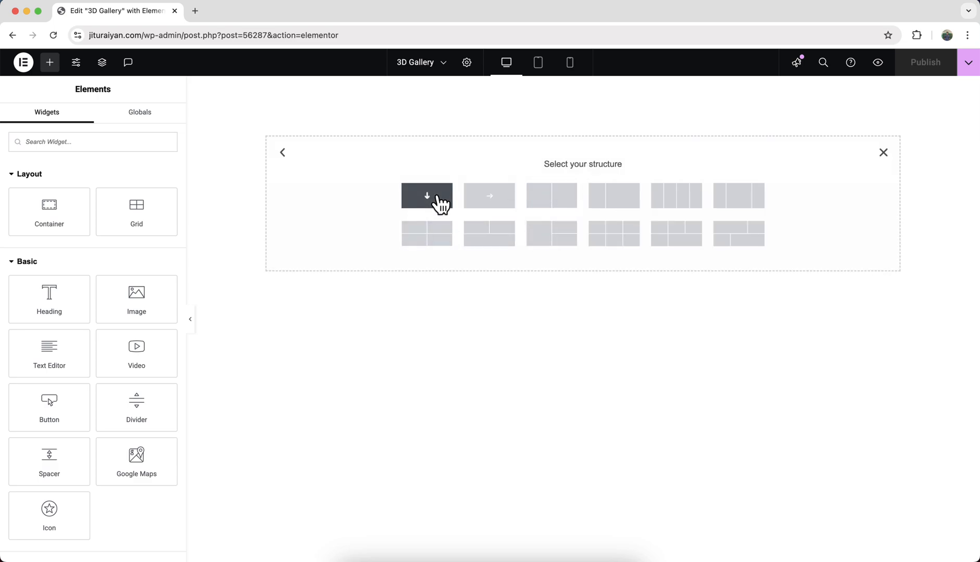
left_click(427, 196)
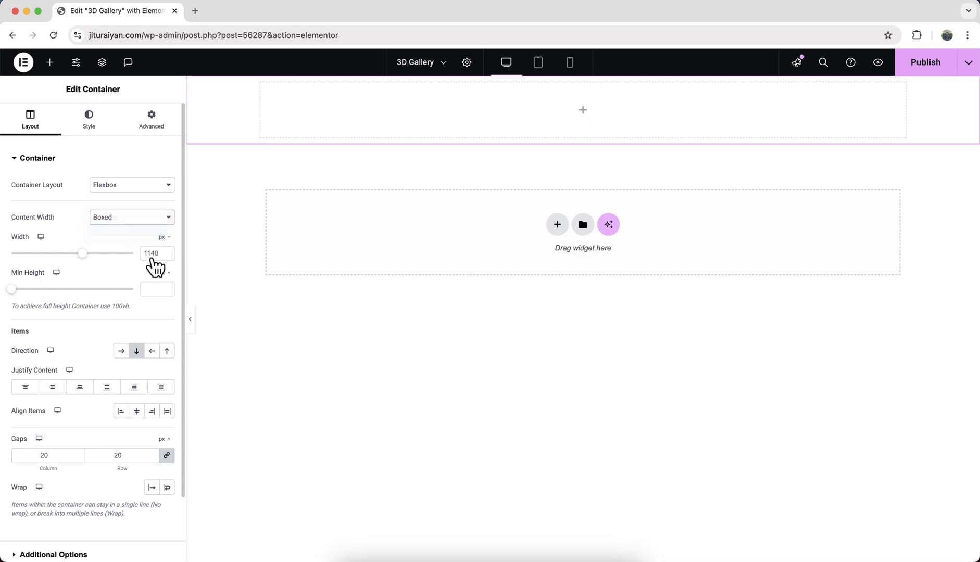
left_click(131, 216)
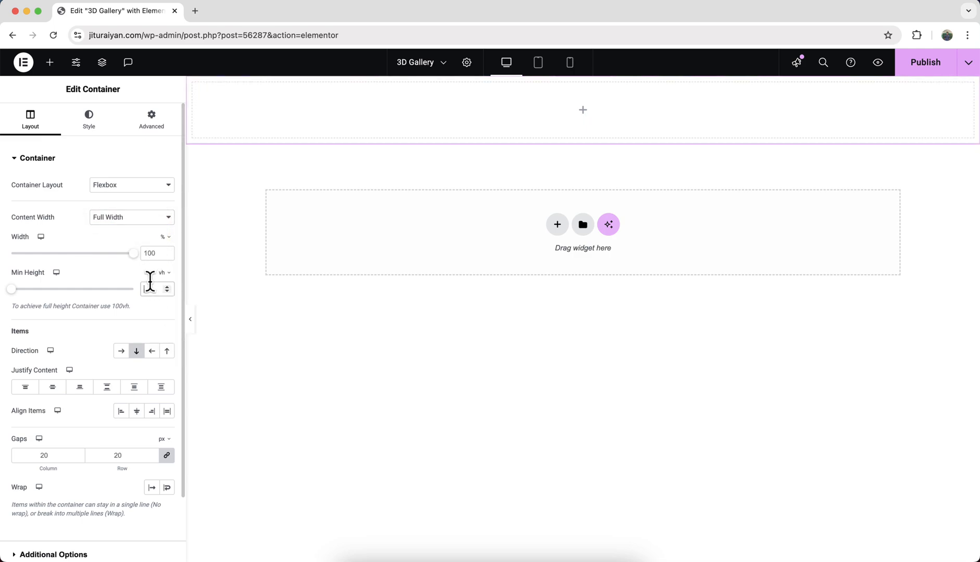
type("100")
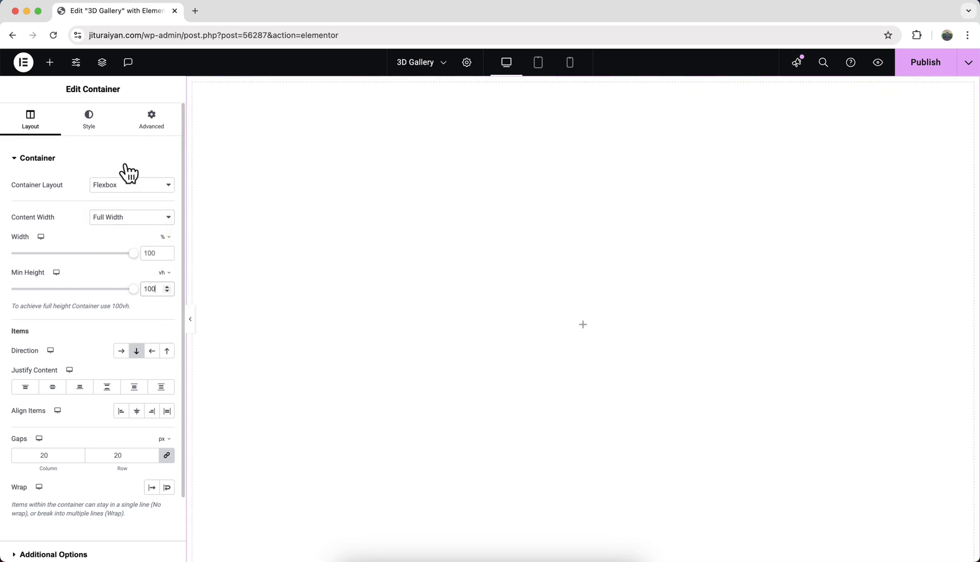
Give the container a black background colour and zero padding.
left_click(89, 119)
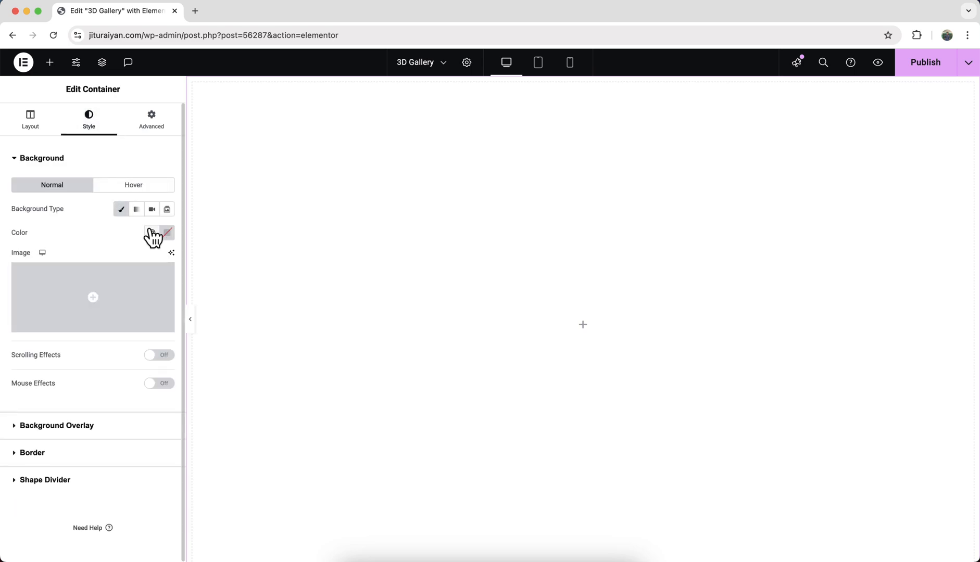
left_click(166, 232)
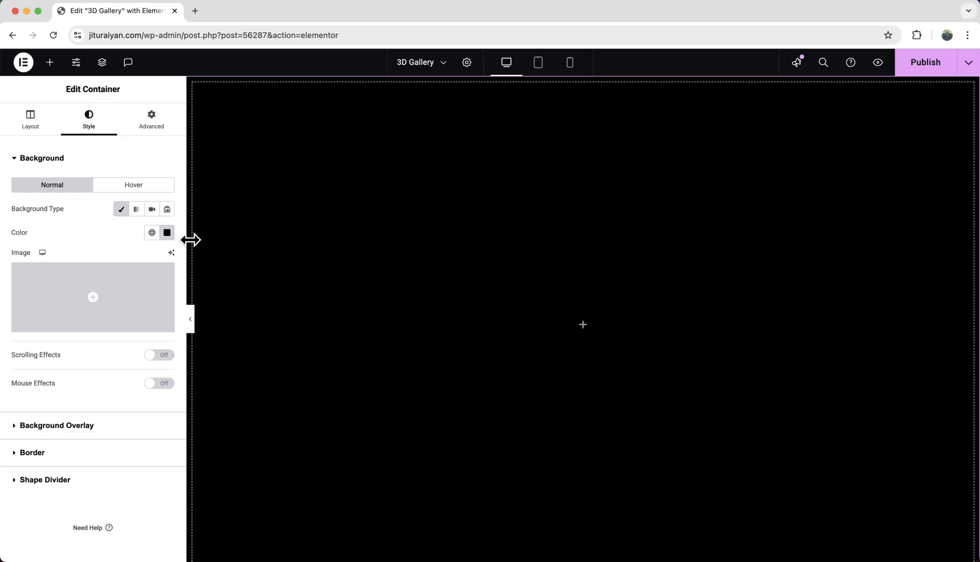
left_click(151, 118)
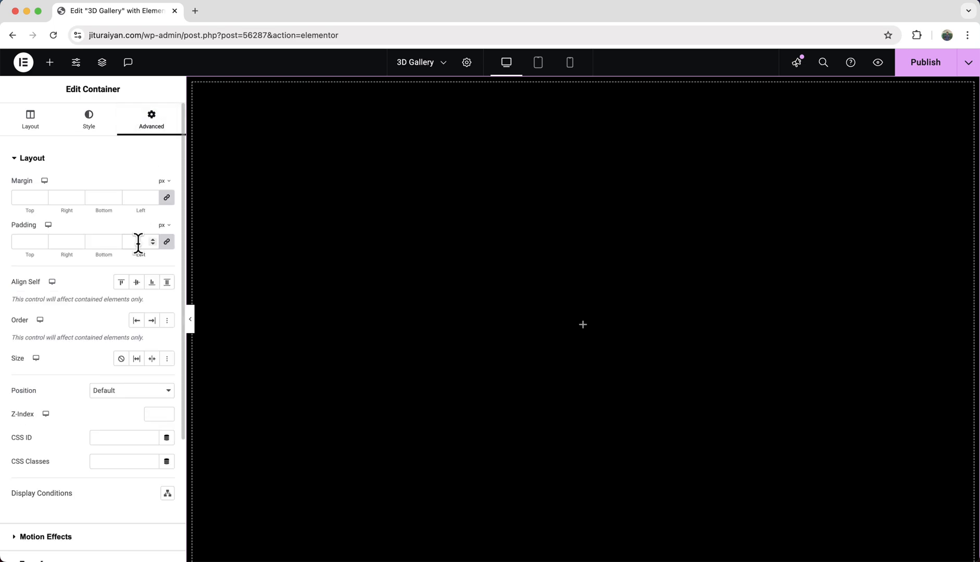
type("0")
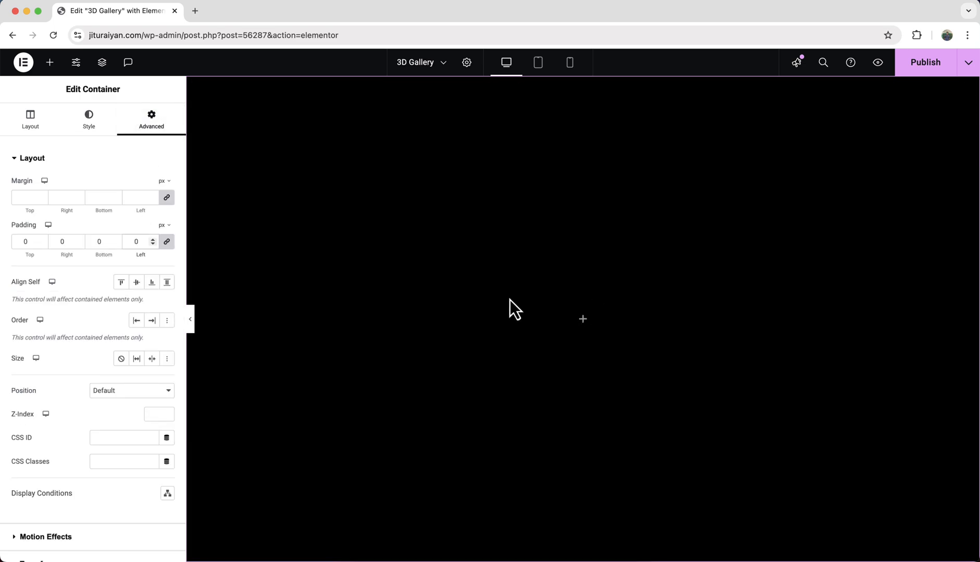
mouse_move(575, 375)
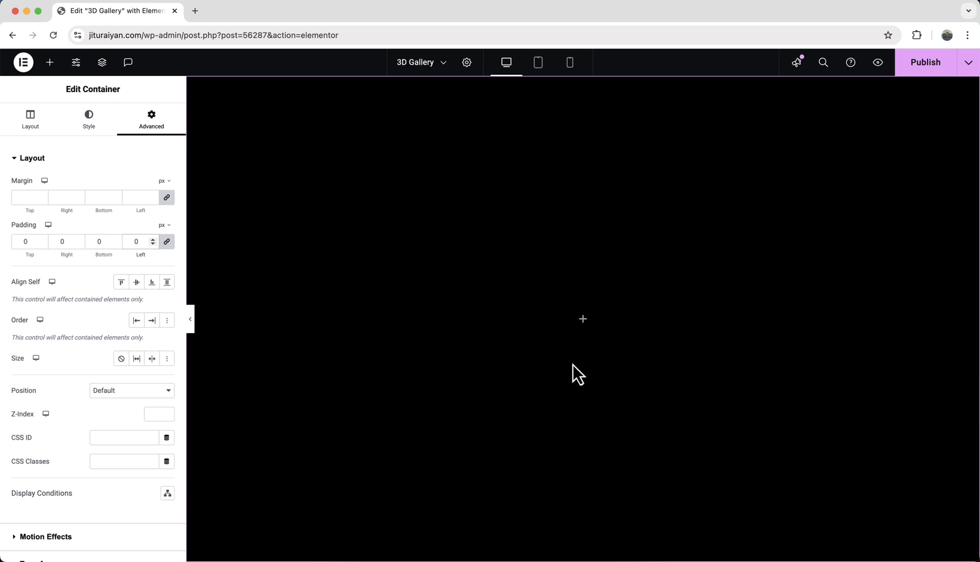
Nest a full-width inner container in the black section and glance at the 3D Gallery – FINAL preview.
left_click(48, 62)
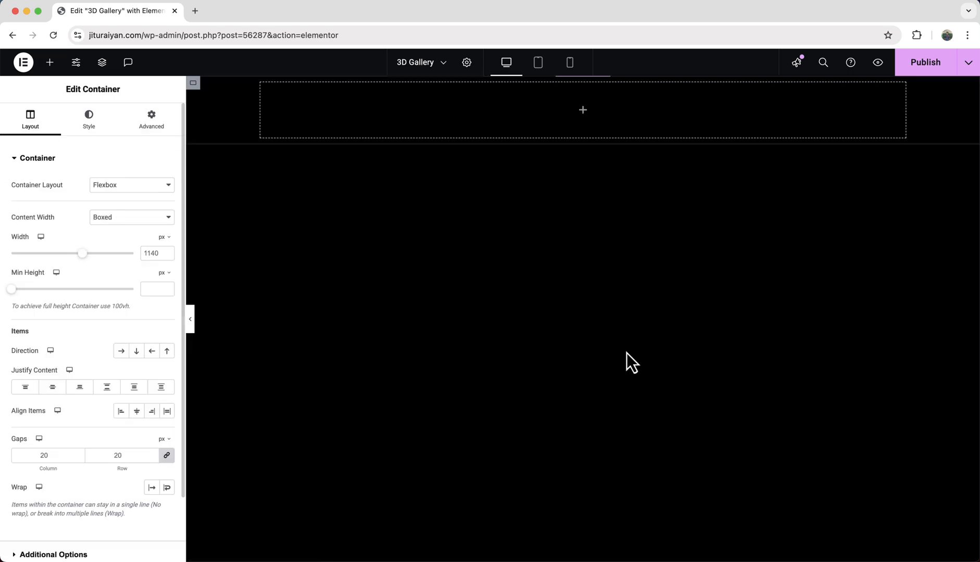
left_click(131, 217)
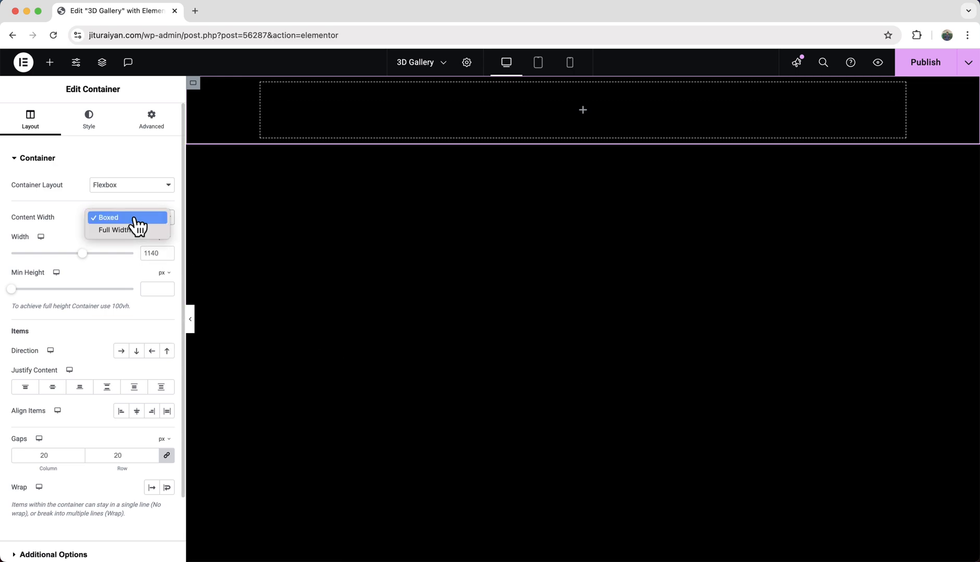
left_click(114, 230)
type("100")
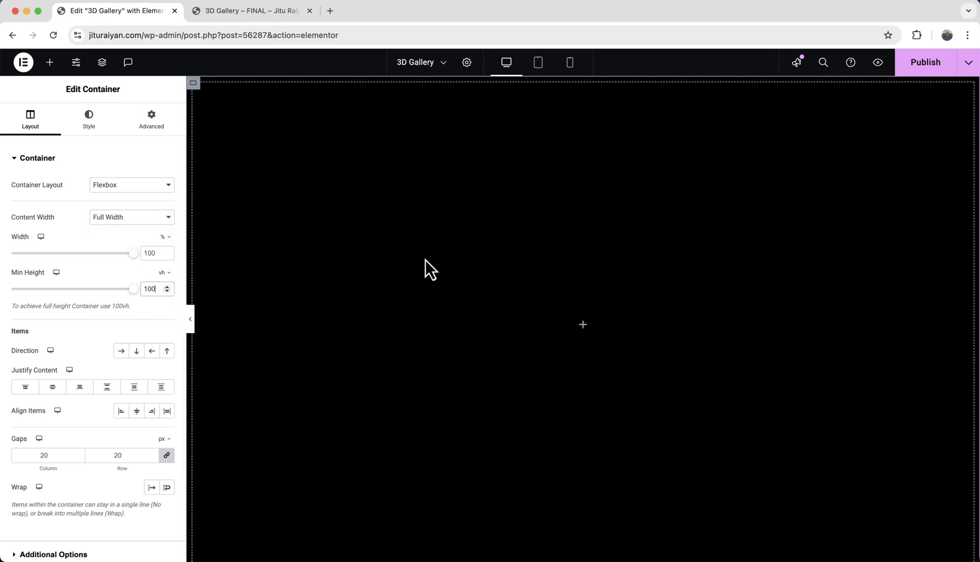
mouse_move(440, 355)
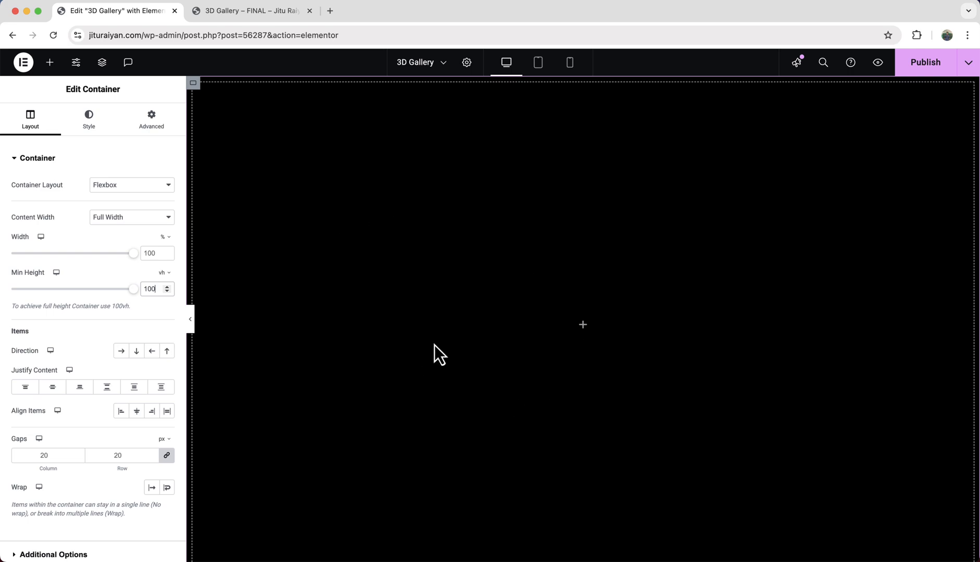
left_click(249, 10)
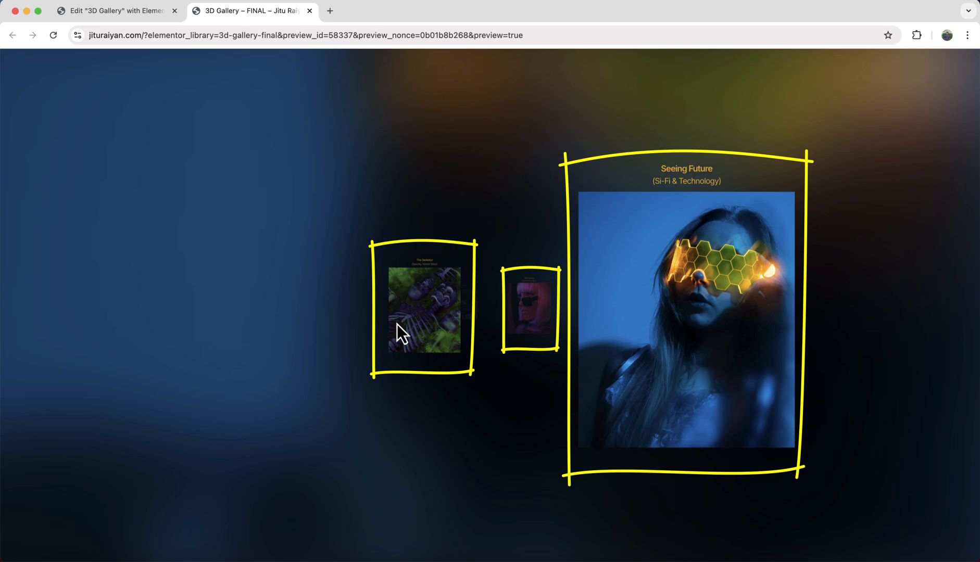
left_click(115, 10)
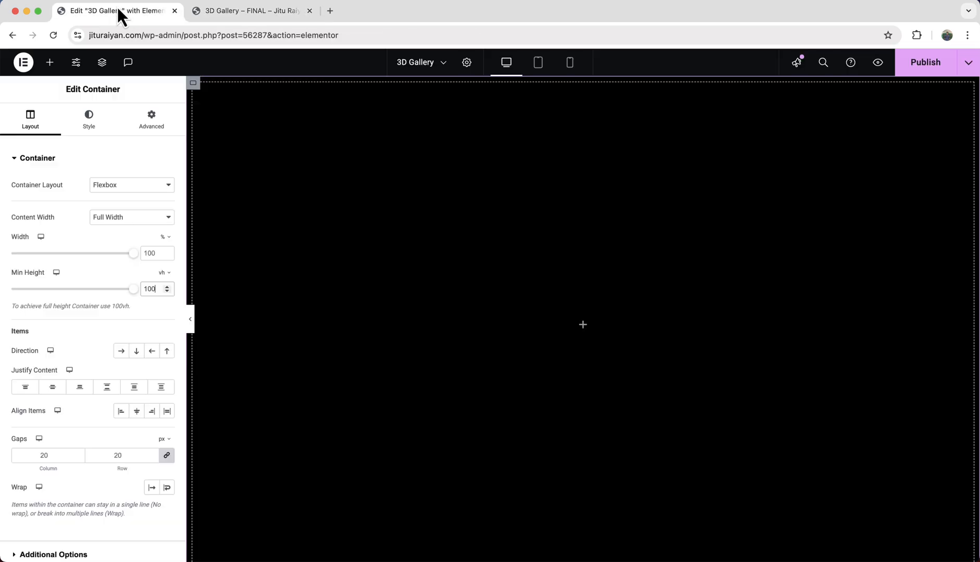
Set the inner container width to pixels and add a gold 'Seeing Future' heading.
left_click(49, 62)
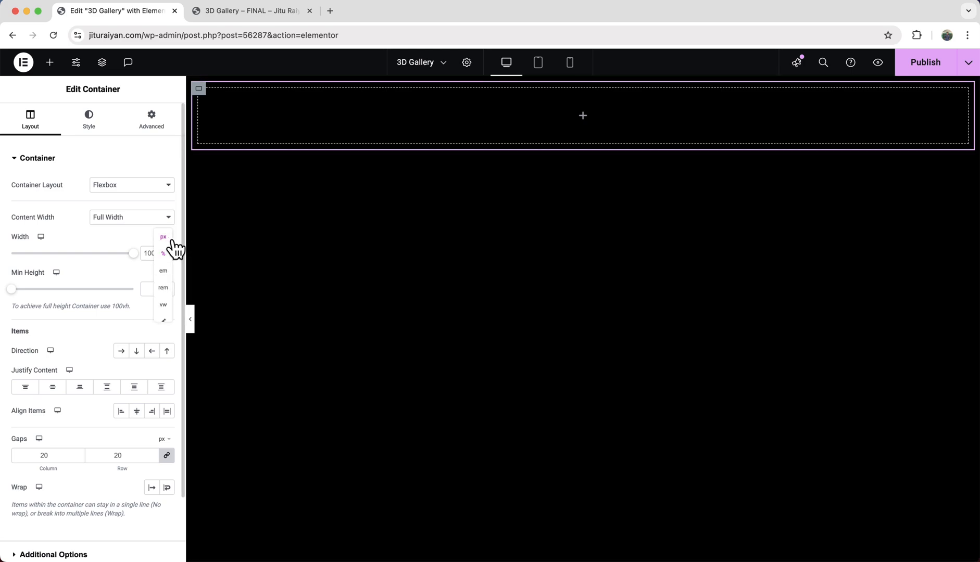
left_click(162, 237)
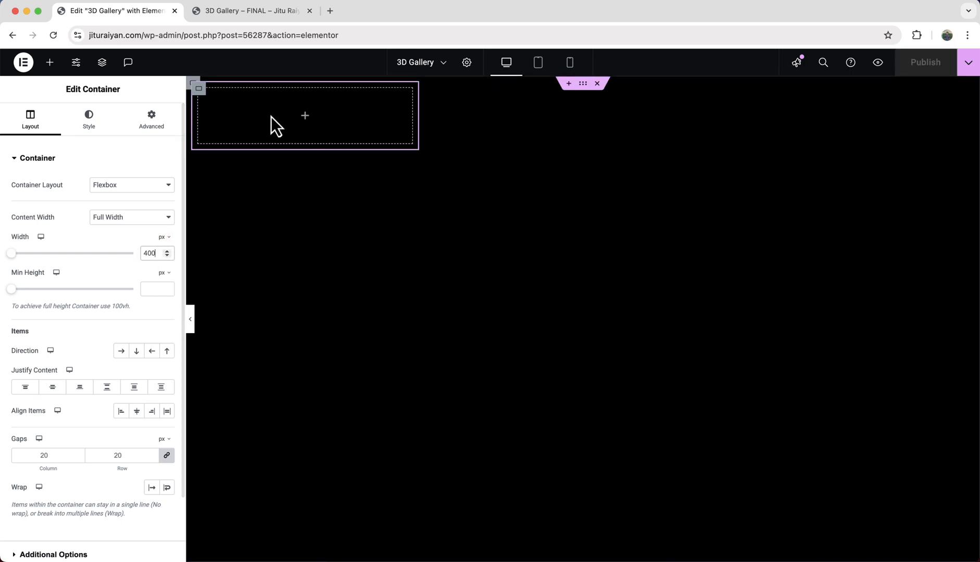
left_click(49, 62)
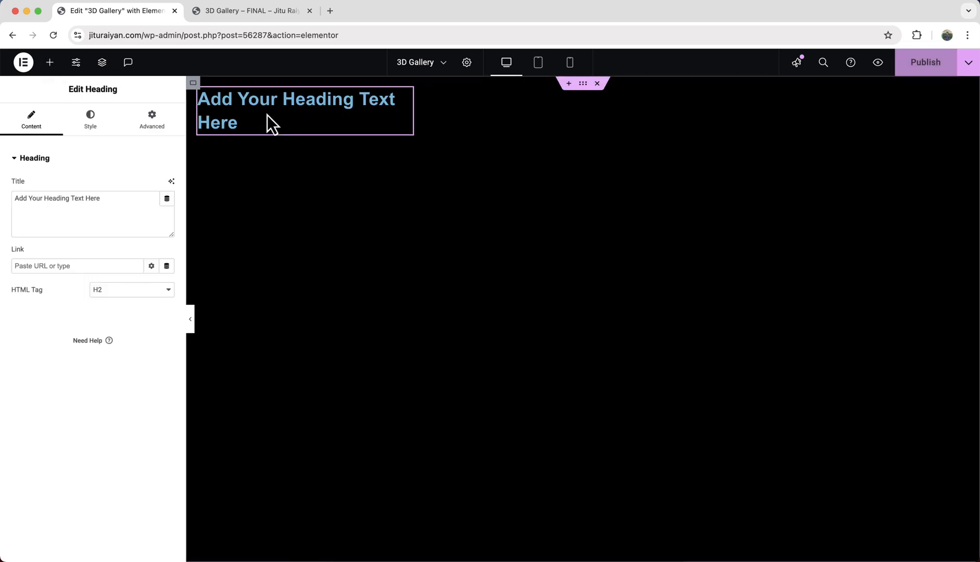
type("Seeing Future")
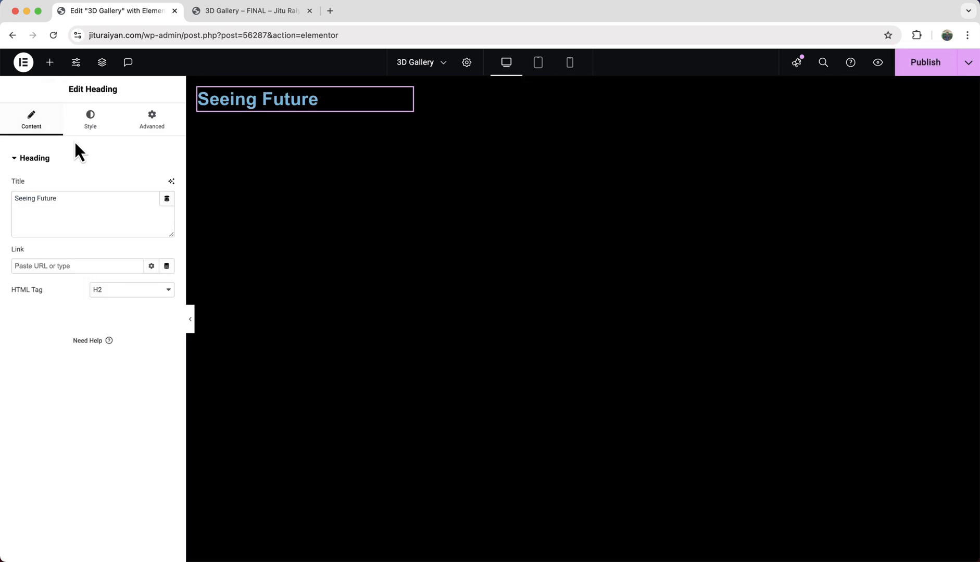
left_click(90, 119)
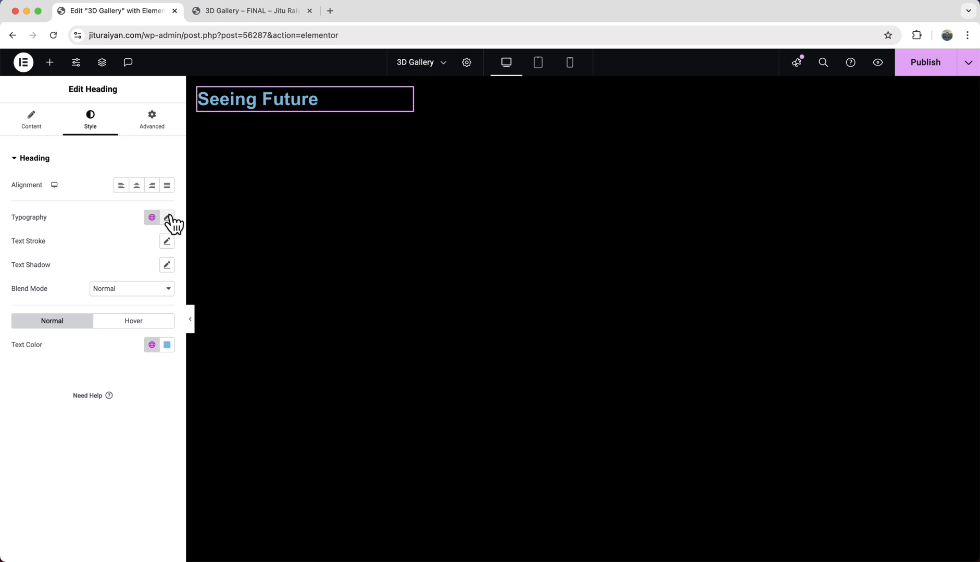
left_click(166, 218)
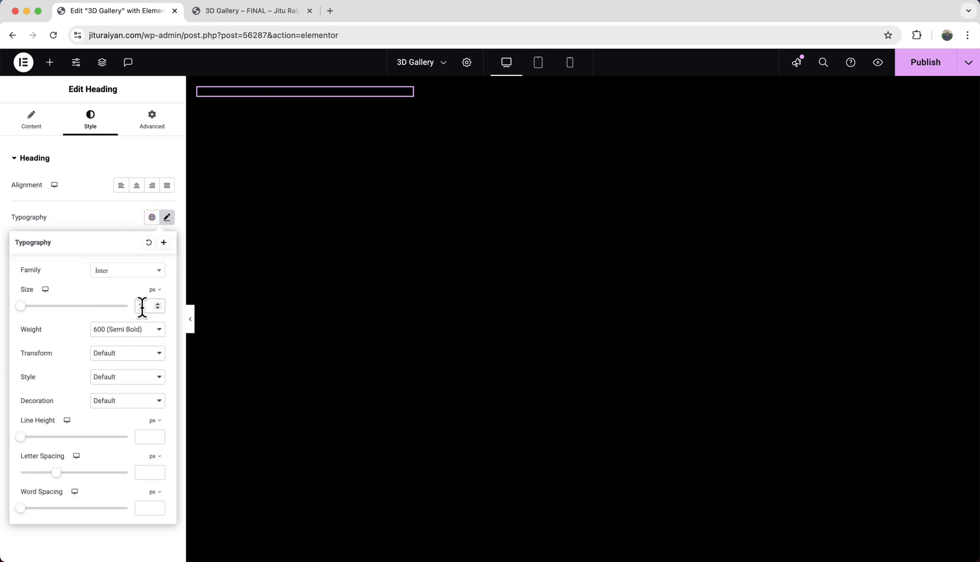
left_click(167, 218)
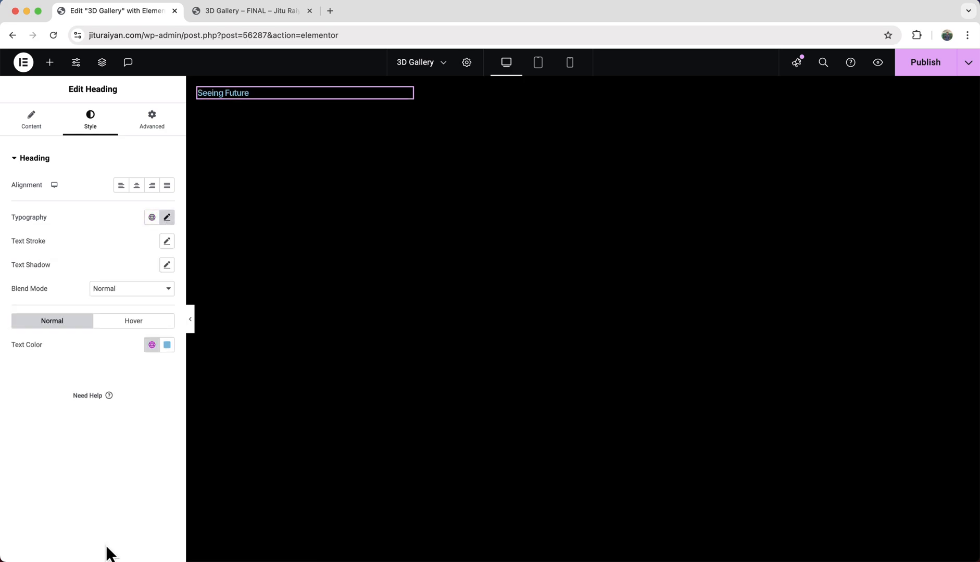
left_click(167, 344)
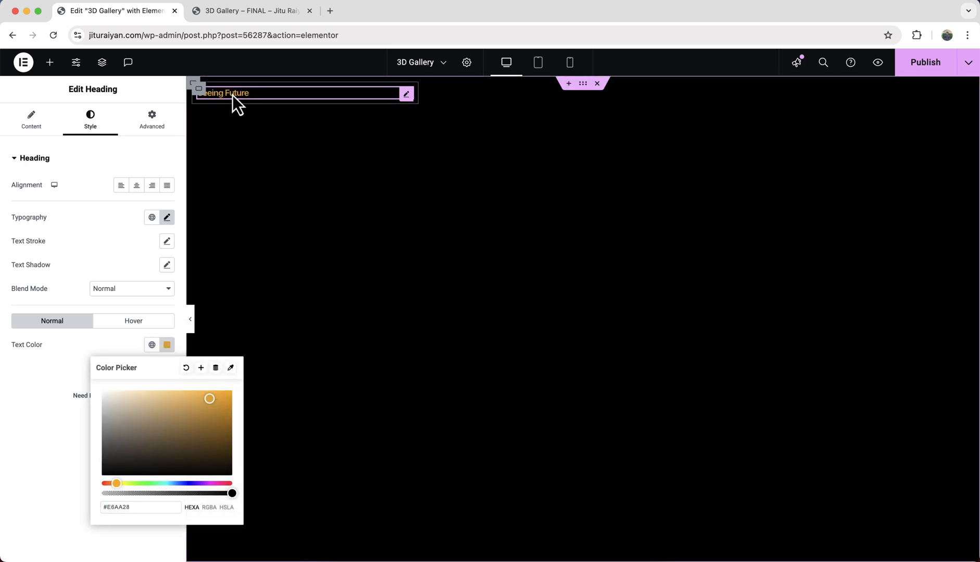
Duplicate the heading as '(Si-Fi & Technology)' and adjust its typography size.
left_click(30, 120)
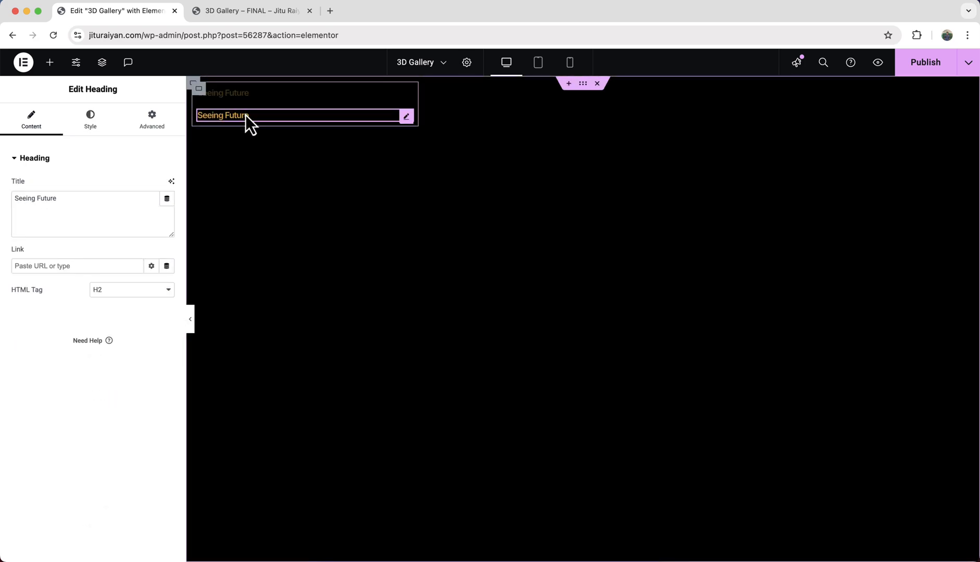
left_click(93, 214)
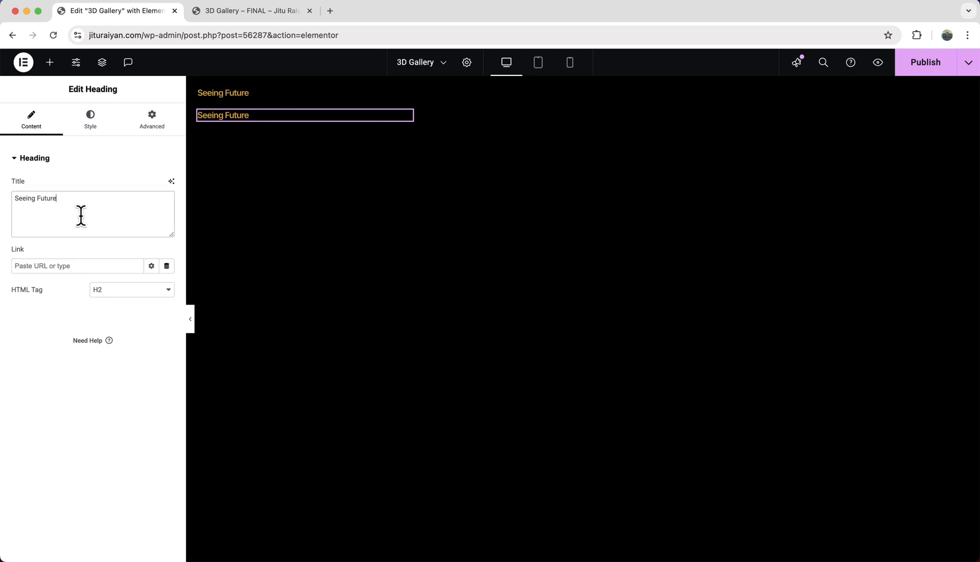
type("(Si-Fi & Technology)")
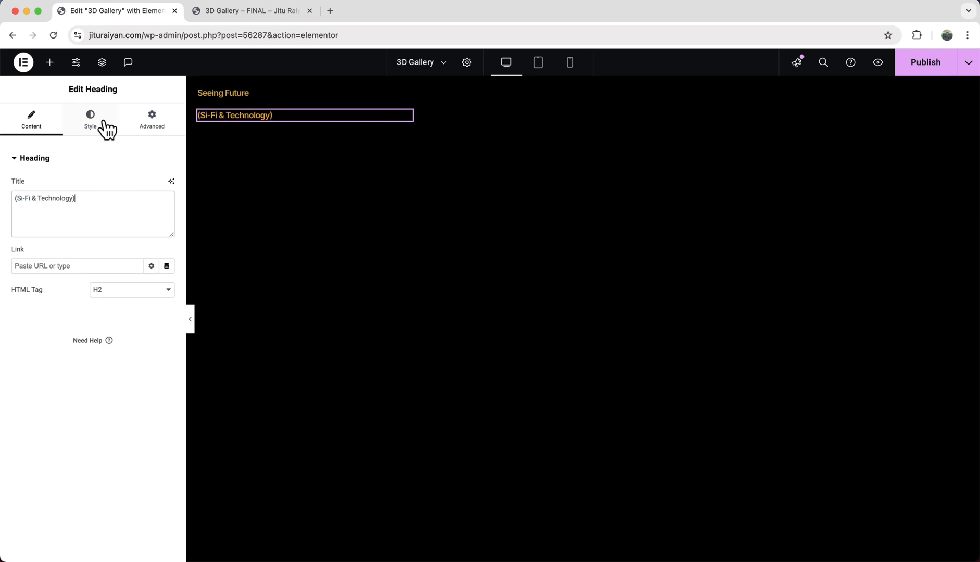
left_click(90, 119)
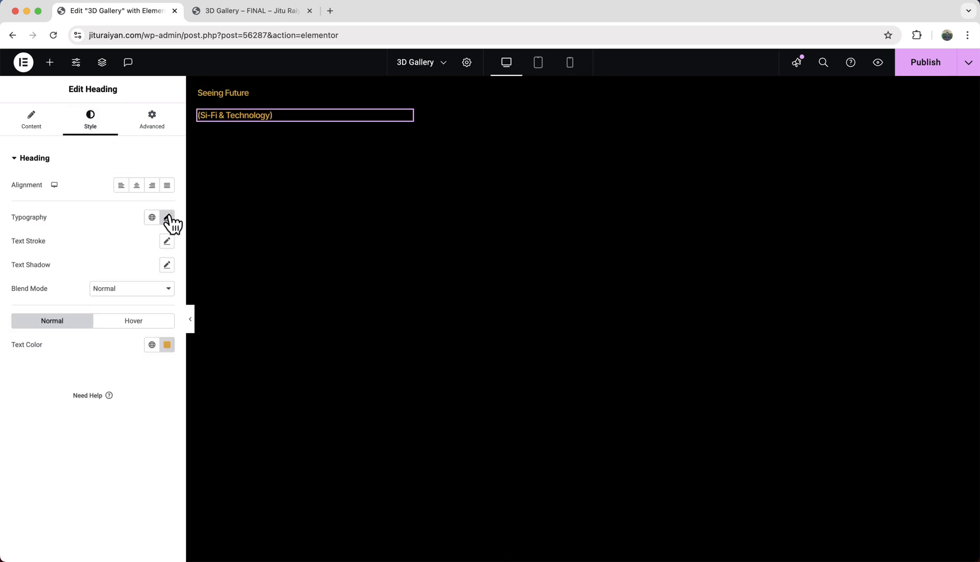
left_click(167, 217)
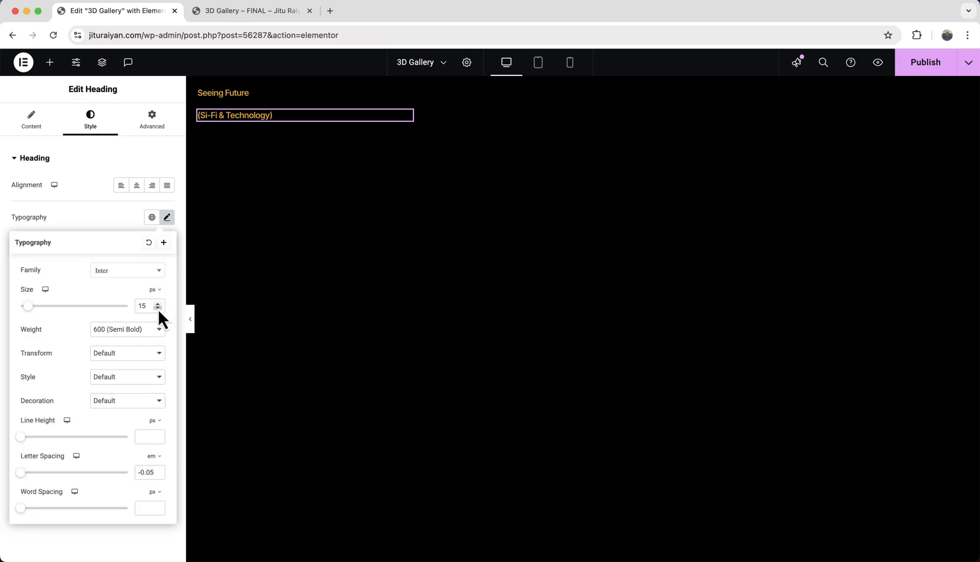
left_click(157, 308)
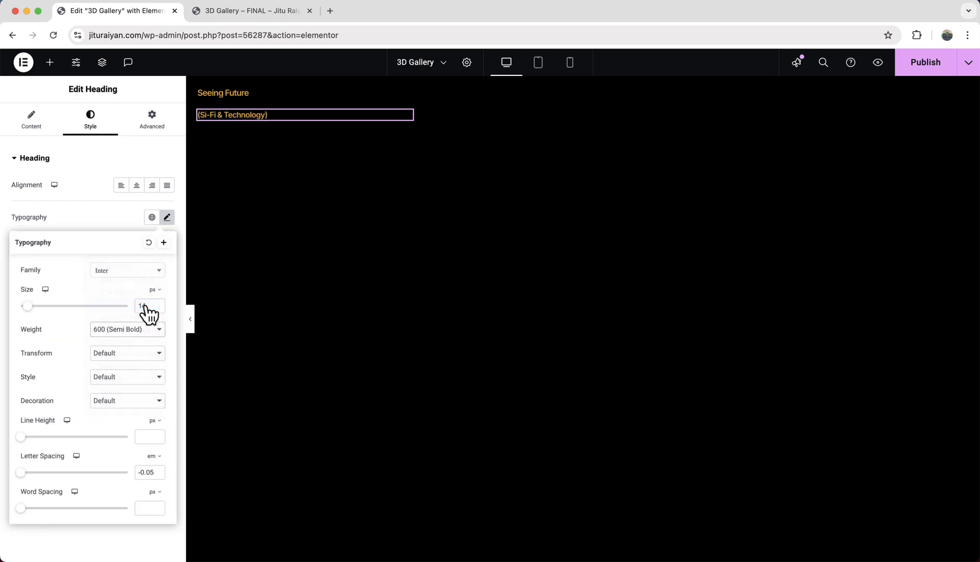
Set the subtitle size to 14 and place the image below the headings at 450 height with Cover fit.
type("14")
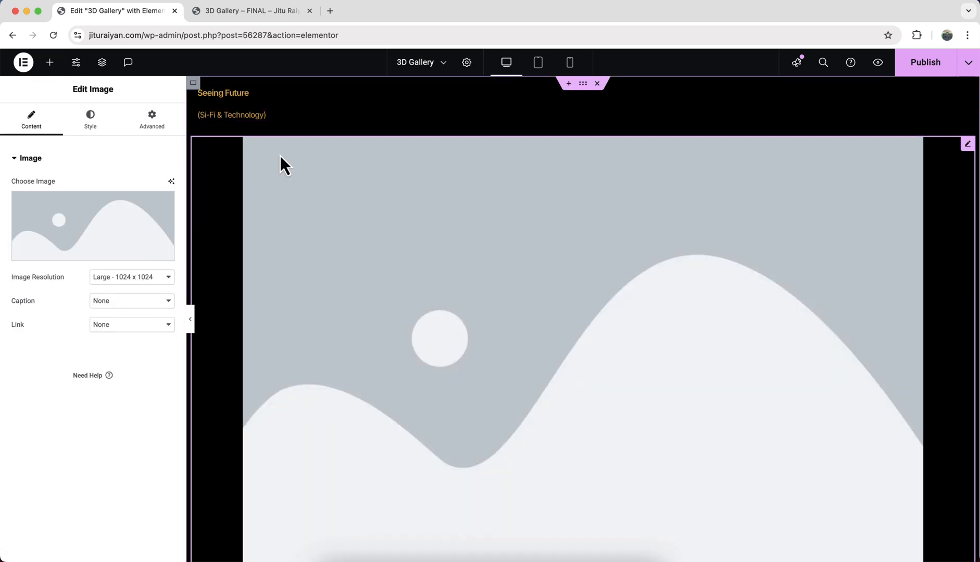
left_click(101, 63)
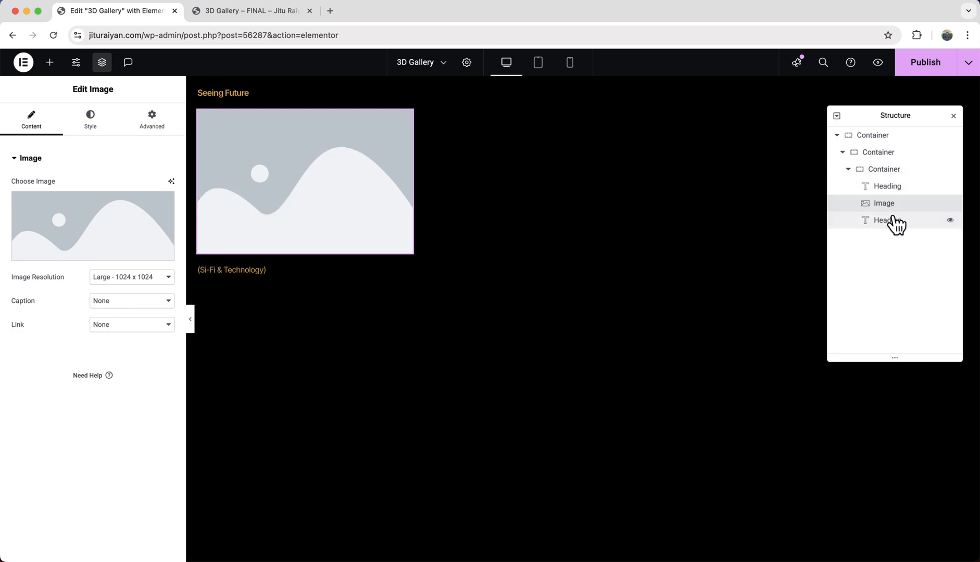
left_click(883, 203)
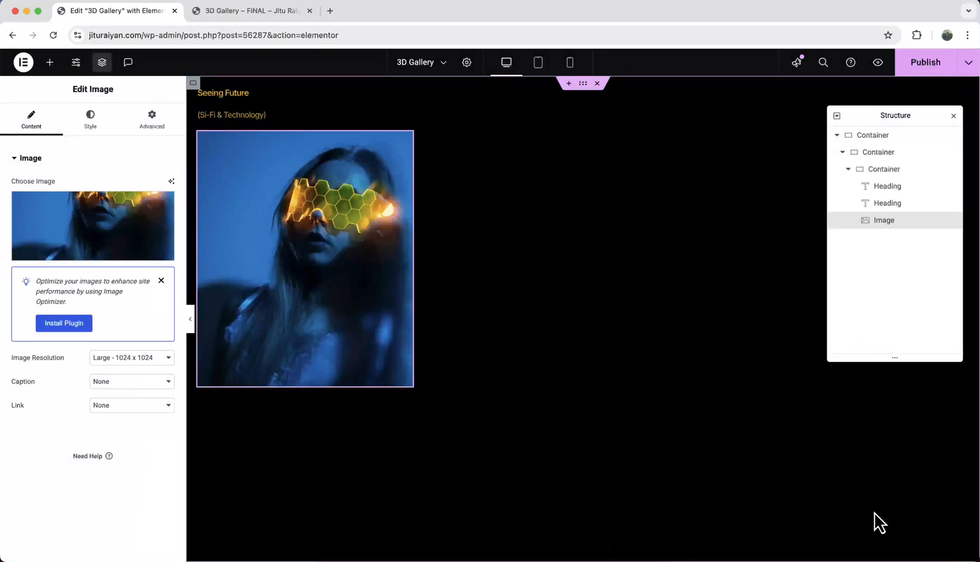
left_click(89, 116)
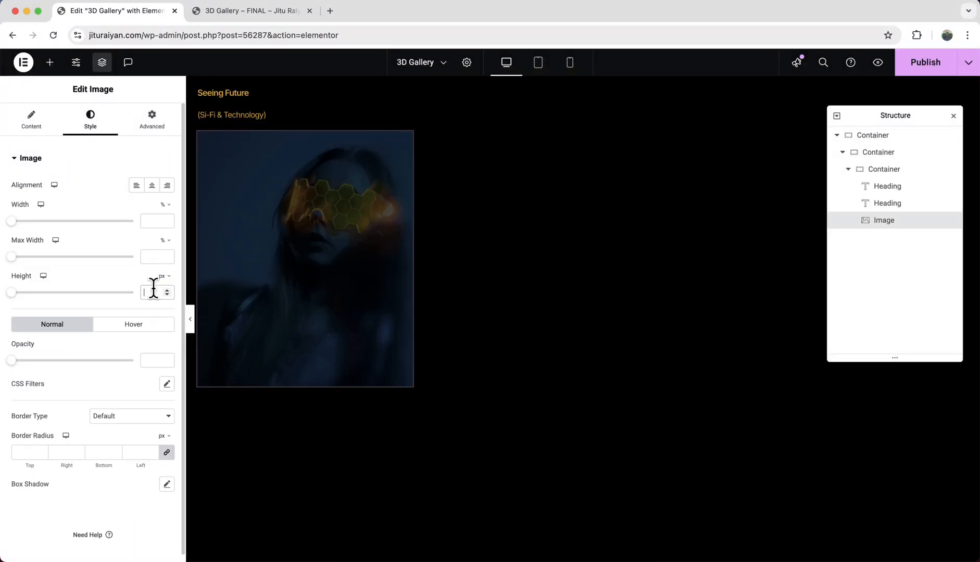
type("450")
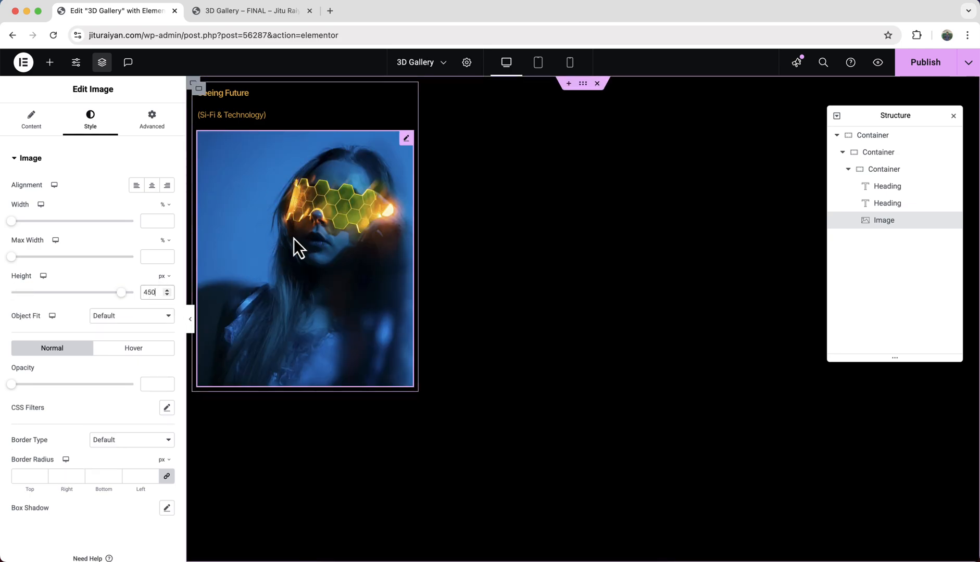
mouse_move(294, 321)
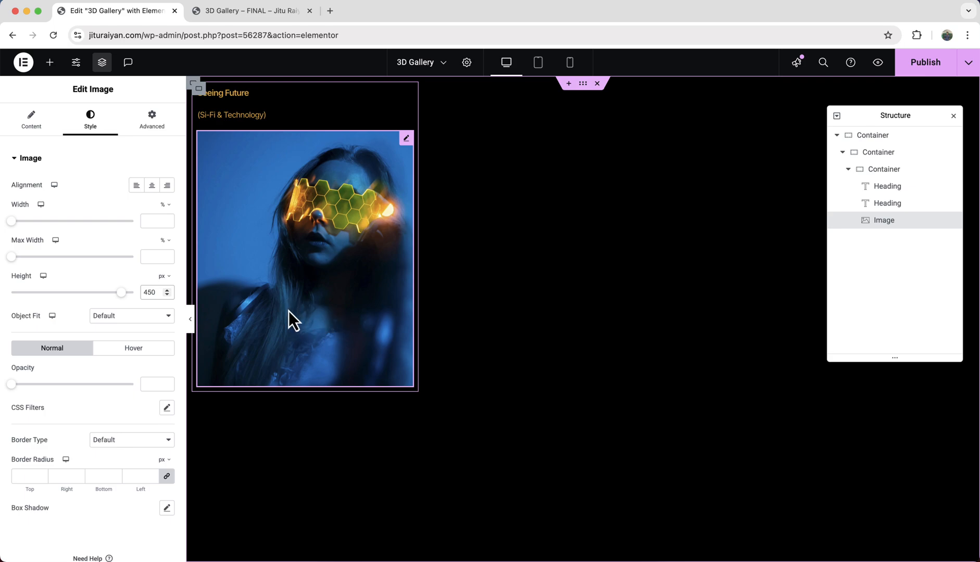
left_click(131, 316)
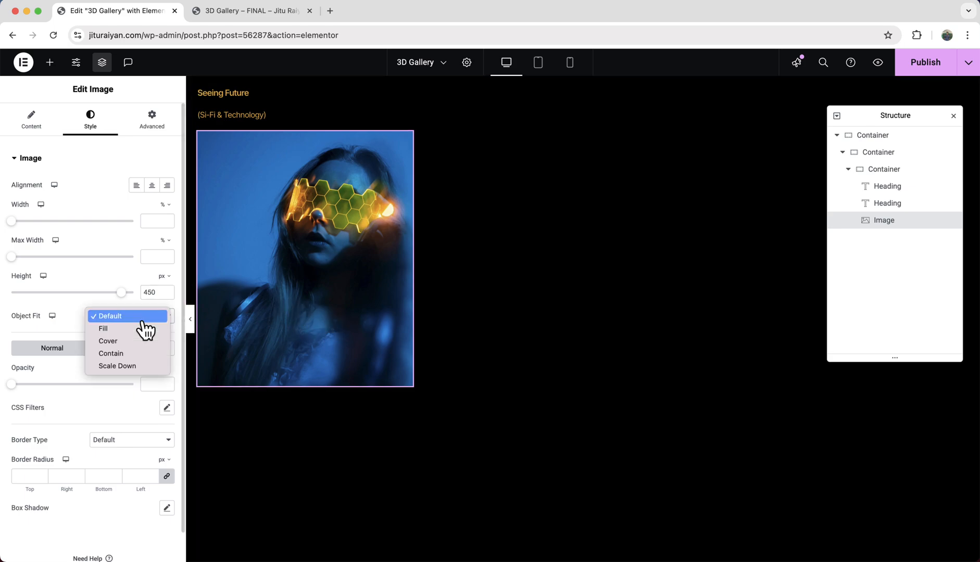
left_click(107, 340)
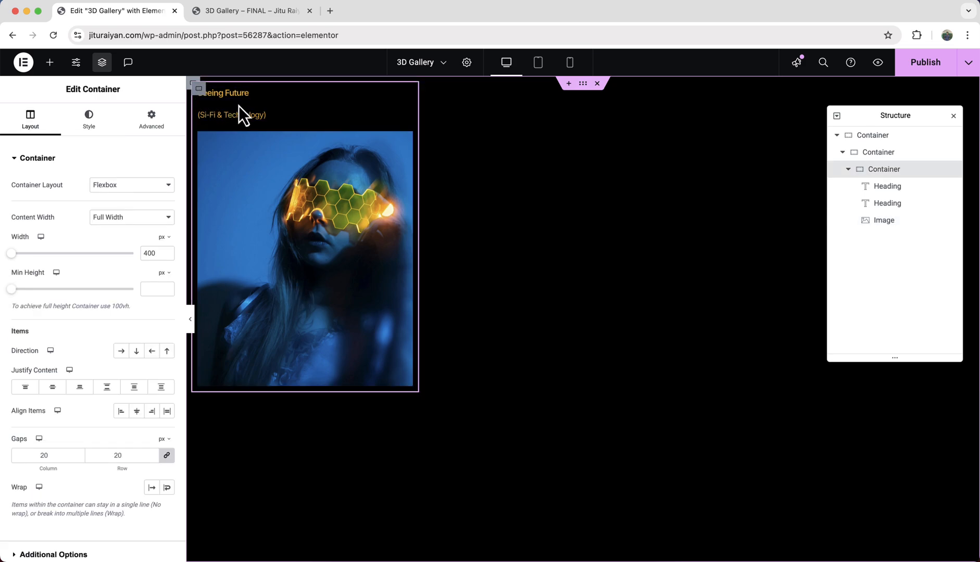
Set the card's item gap to 0 and centre its headings and image.
left_click(118, 455)
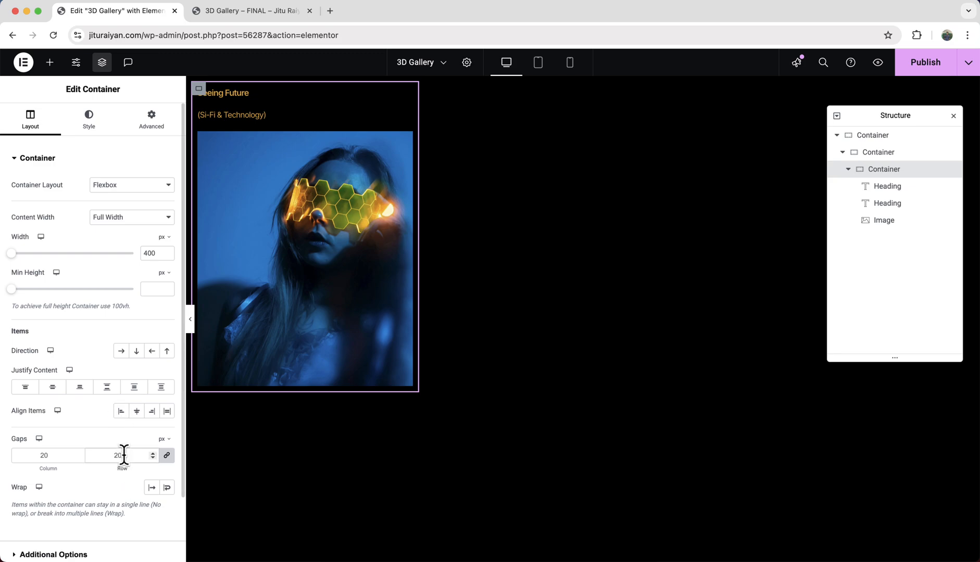
type("0")
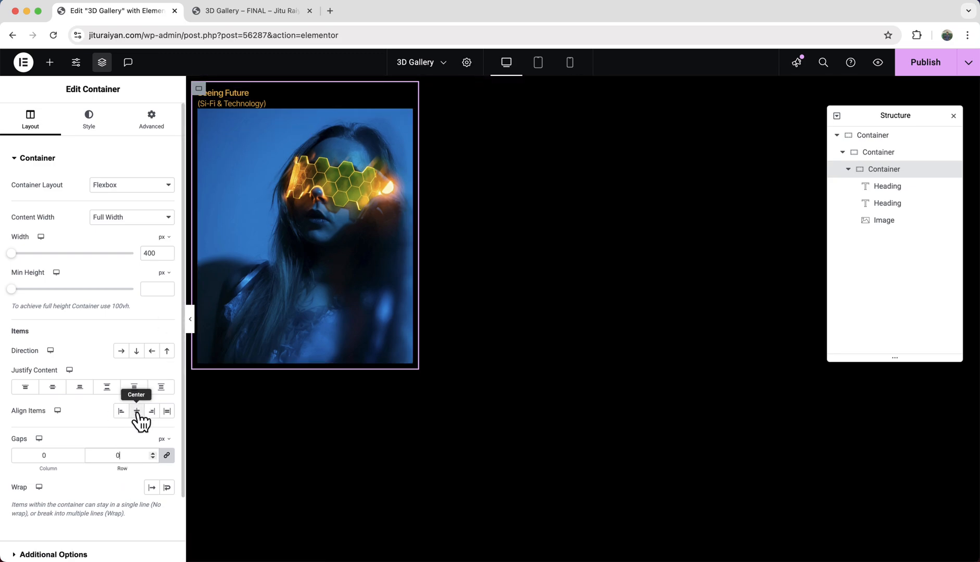
left_click(137, 411)
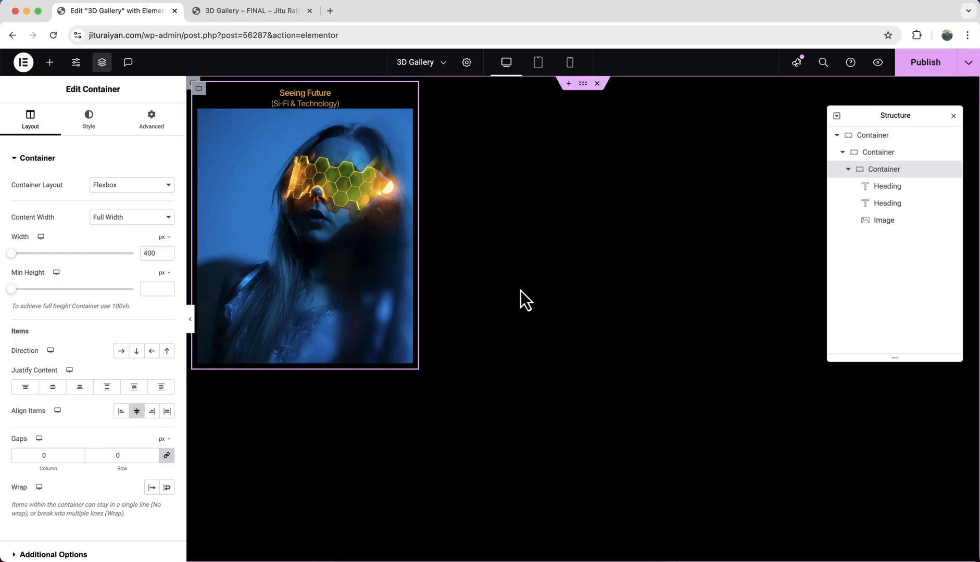
Position the card absolutely with offsets 50 and 10 and set the parent container's overflow to Hidden.
left_click(151, 117)
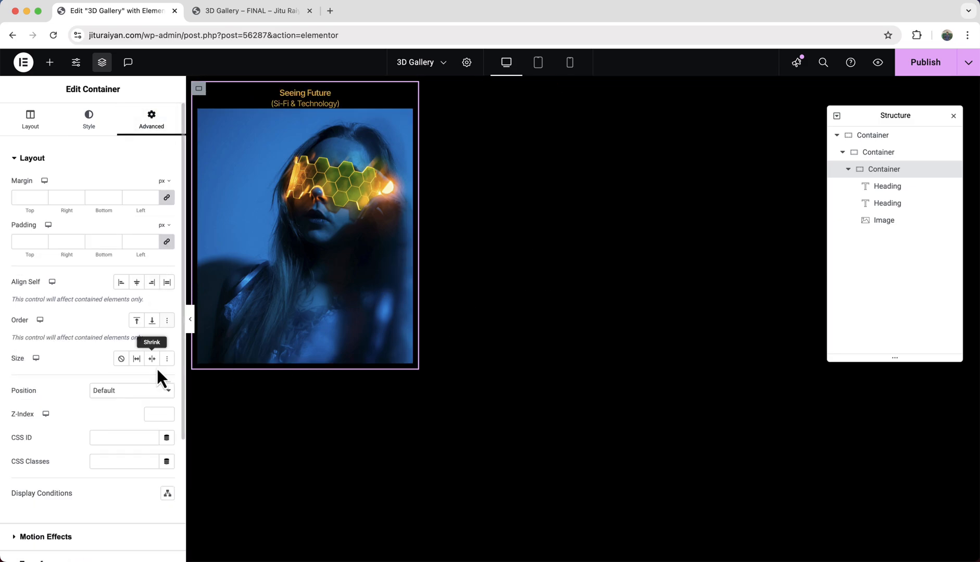
left_click(131, 391)
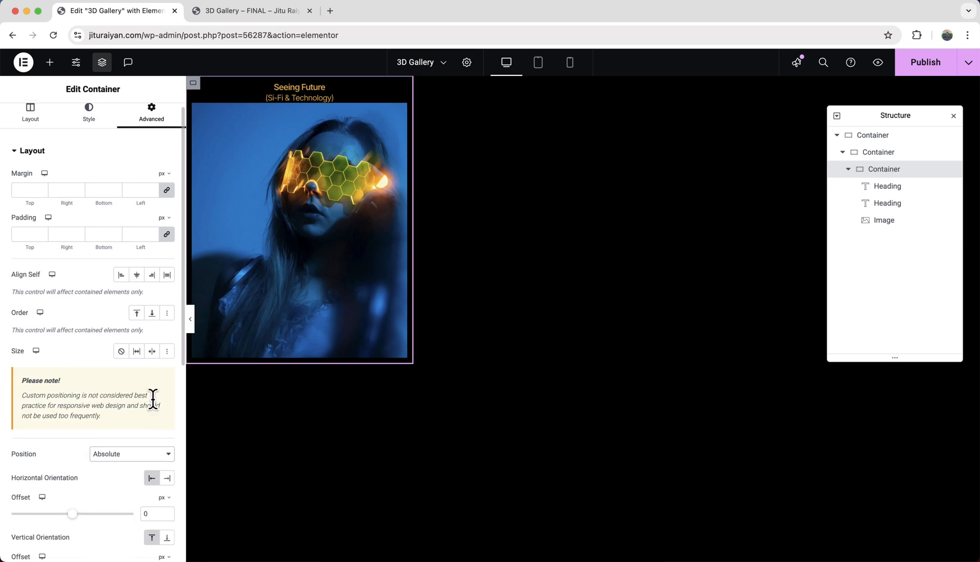
scroll("down", 3)
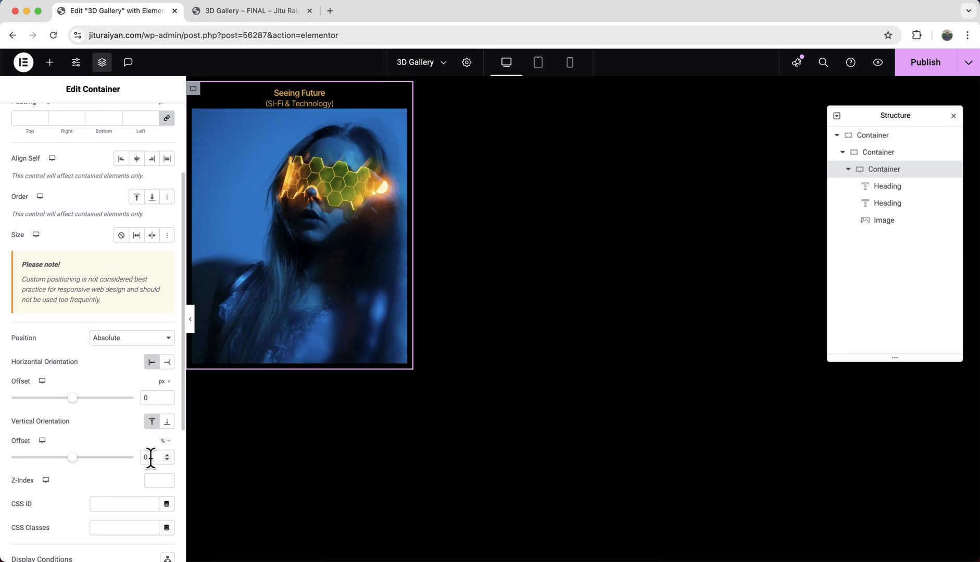
type("50")
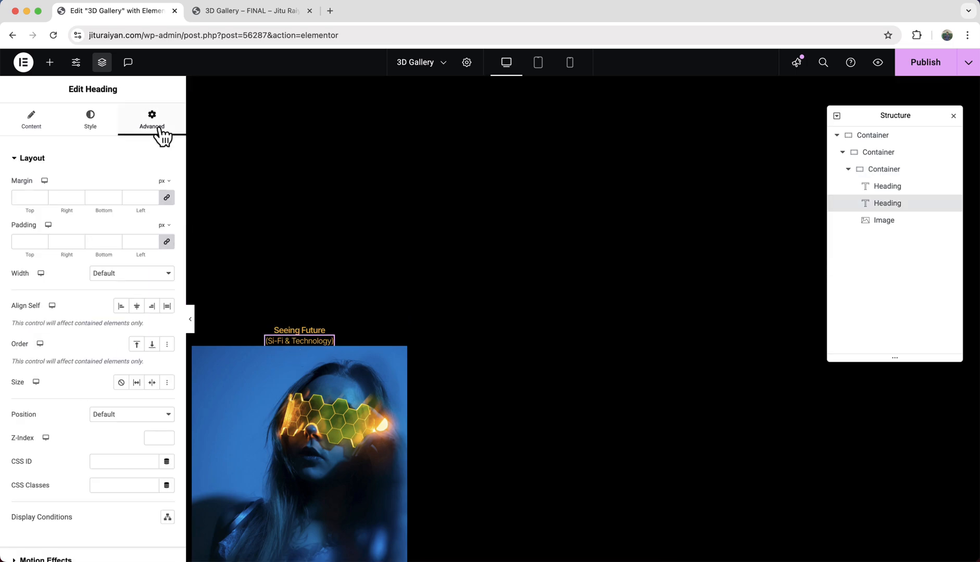
type("10")
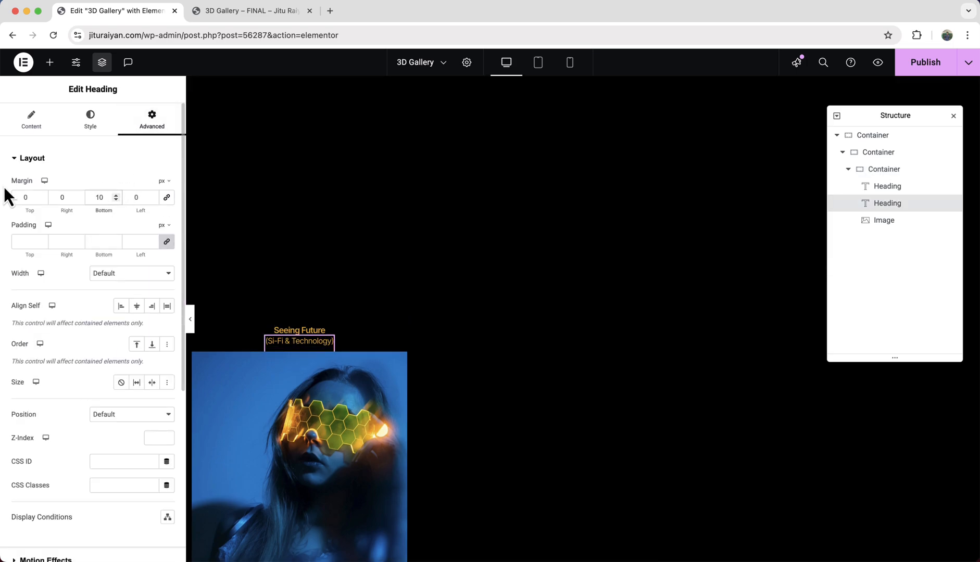
left_click(41, 195)
type("3")
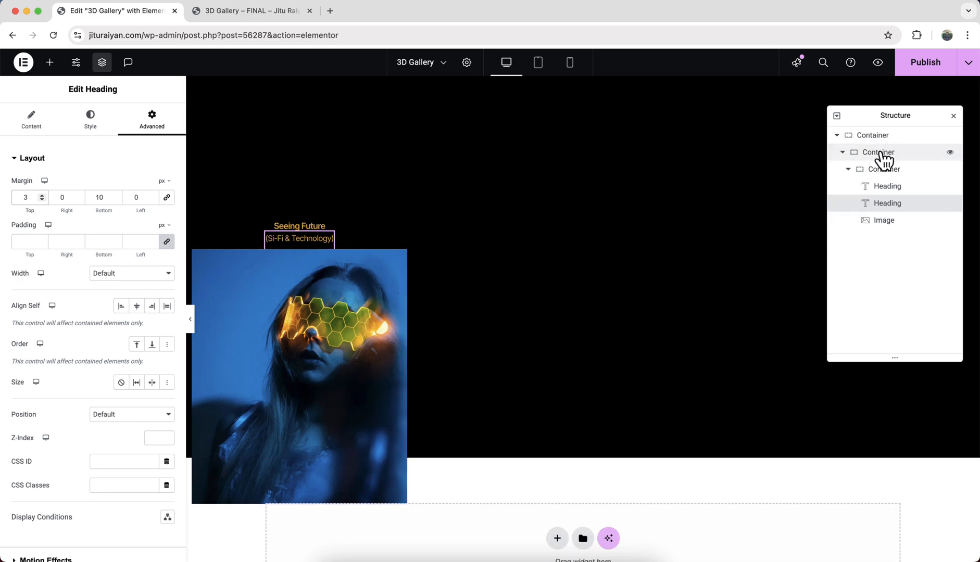
left_click(878, 153)
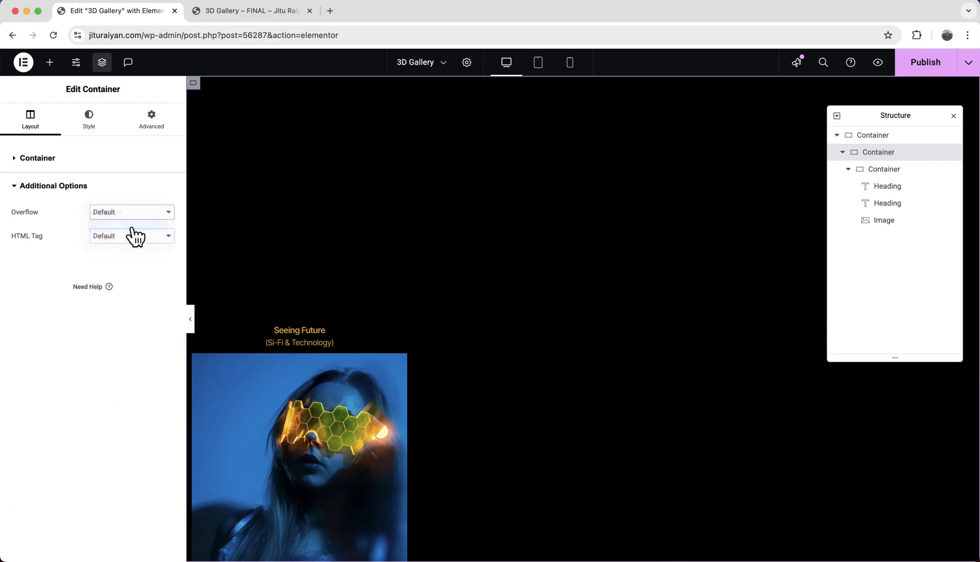
left_click(128, 224)
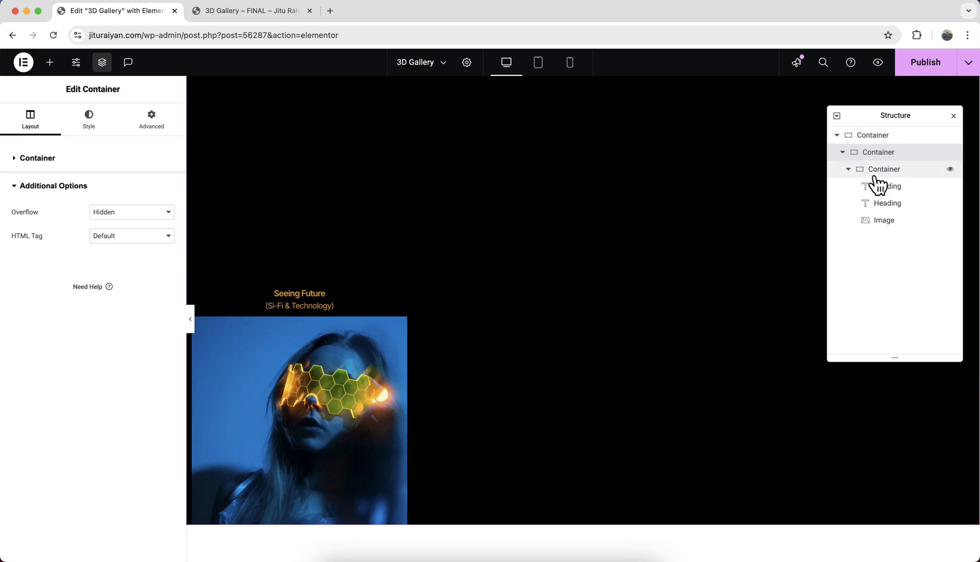
In mobile responsive mode, set the card container width to 280 and image height to 310.
right_click(884, 169)
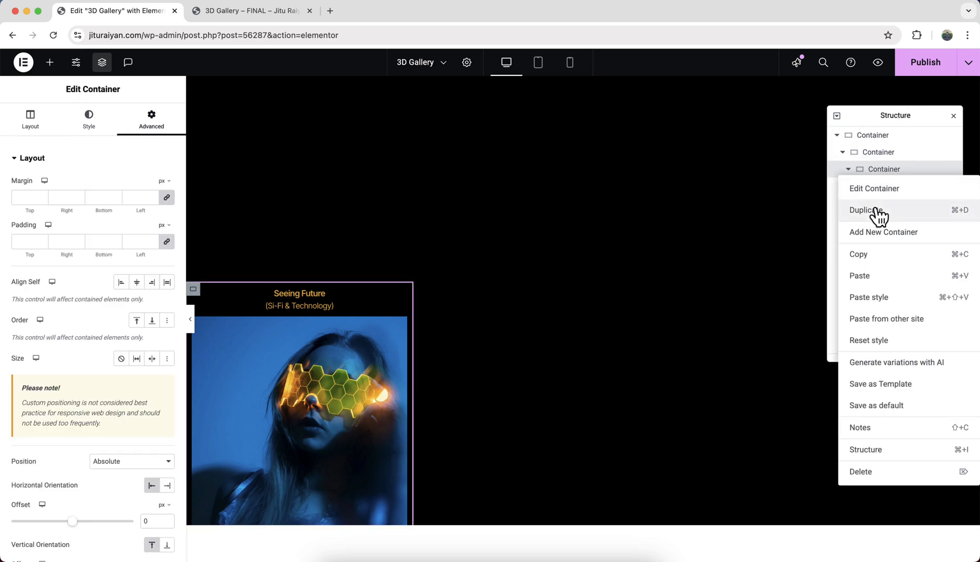
mouse_move(713, 279)
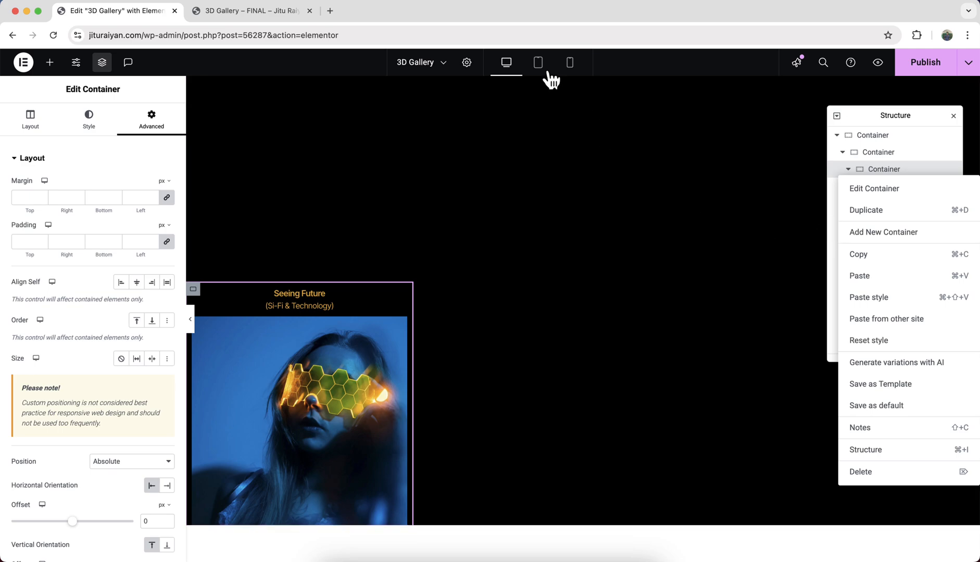
left_click(538, 62)
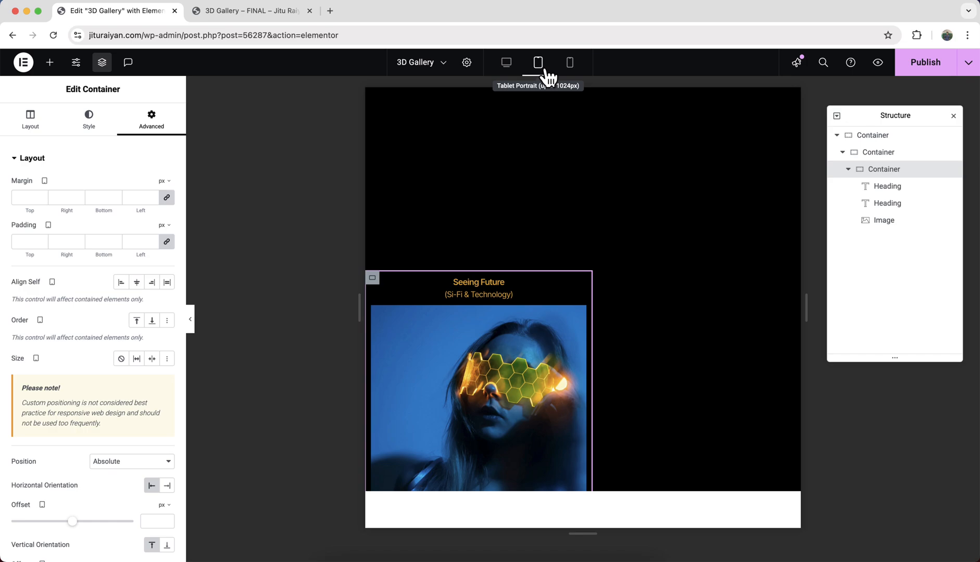
mouse_move(569, 243)
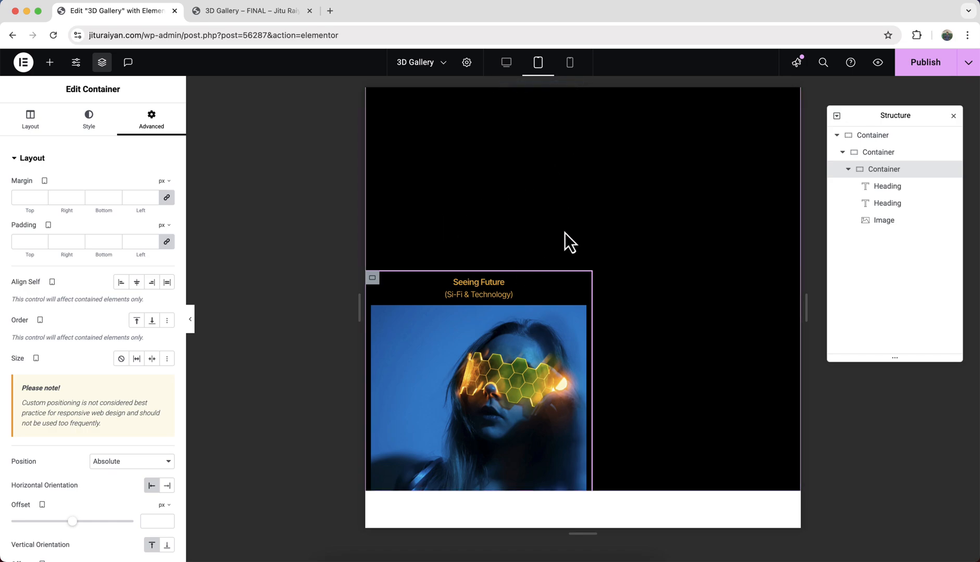
mouse_move(570, 61)
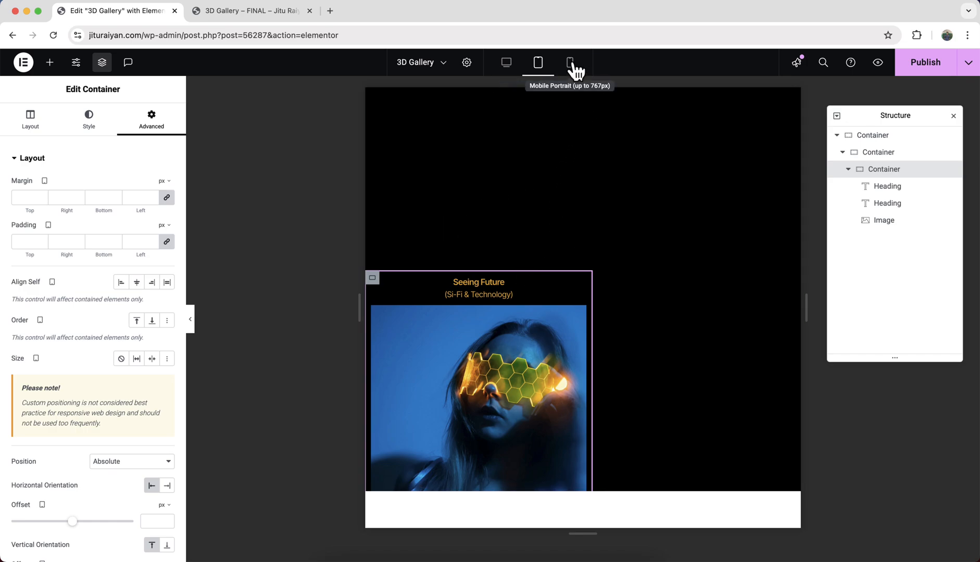
left_click(570, 61)
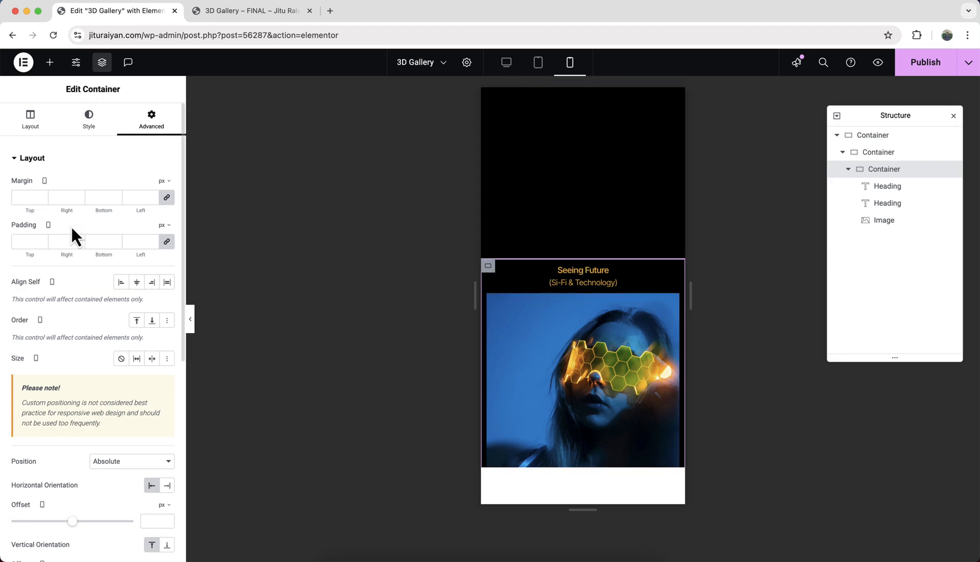
left_click(30, 119)
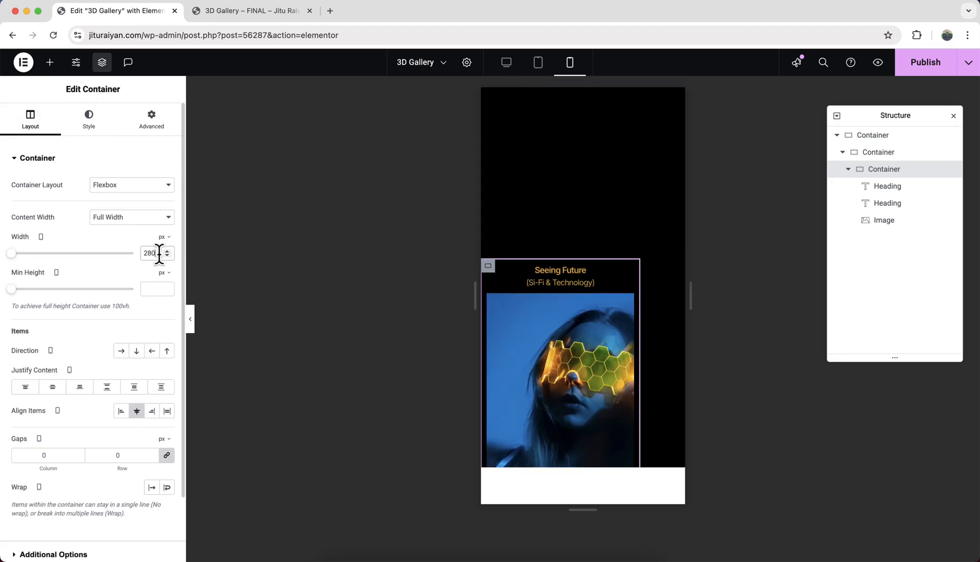
left_click(884, 219)
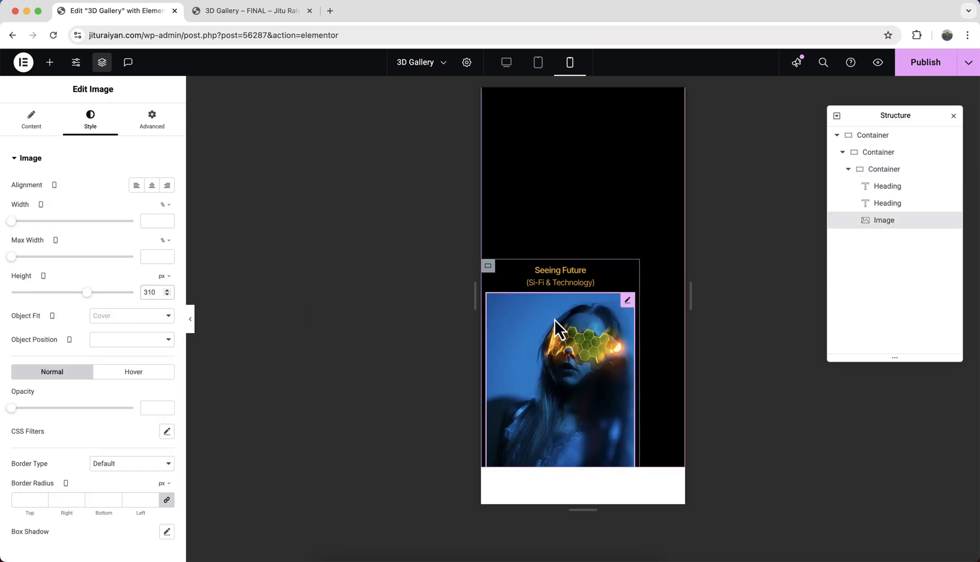
Duplicate the card with the skeleton image titled '(Spooky, Horror Story)' and class the outer container mdw-image-gallery-3d.
left_click(506, 62)
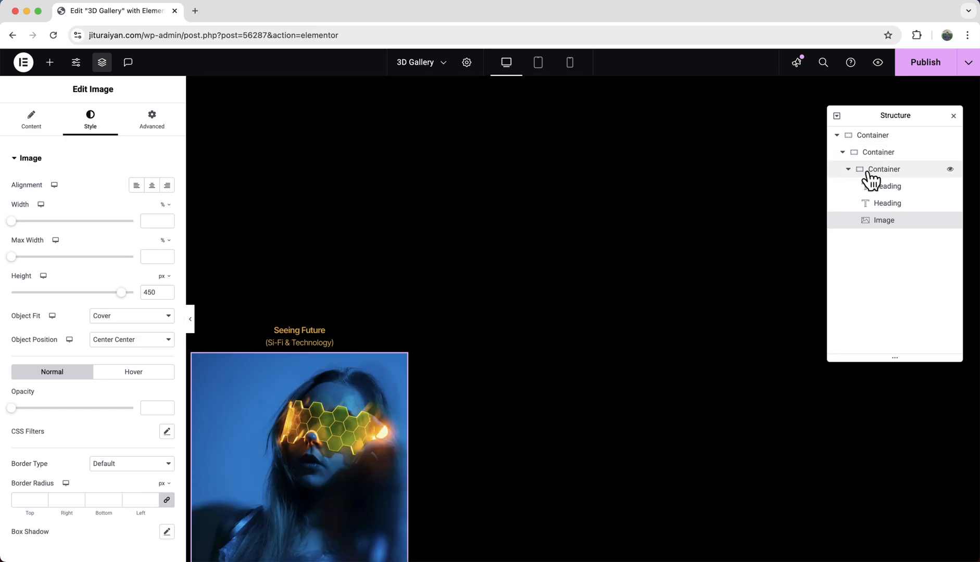
right_click(884, 169)
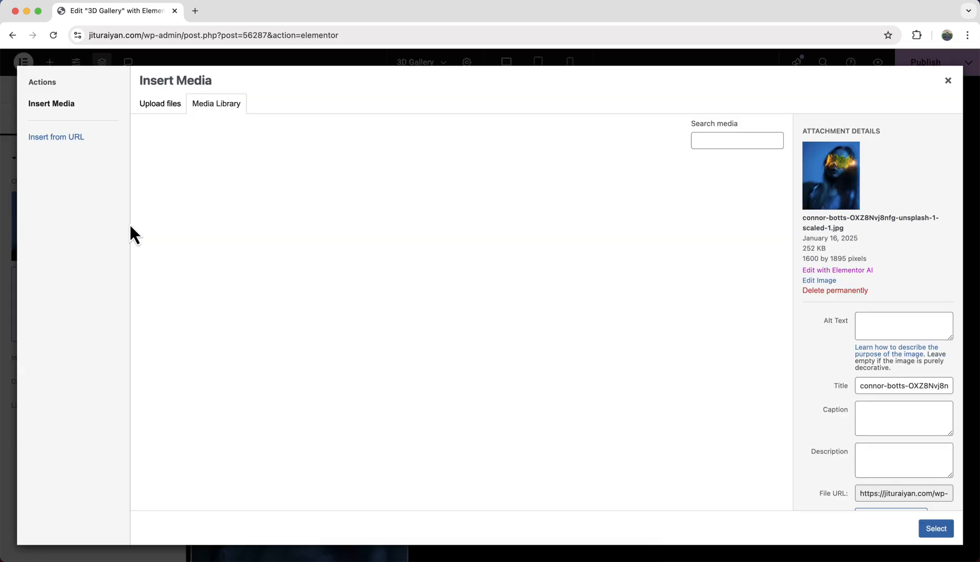
left_click(256, 277)
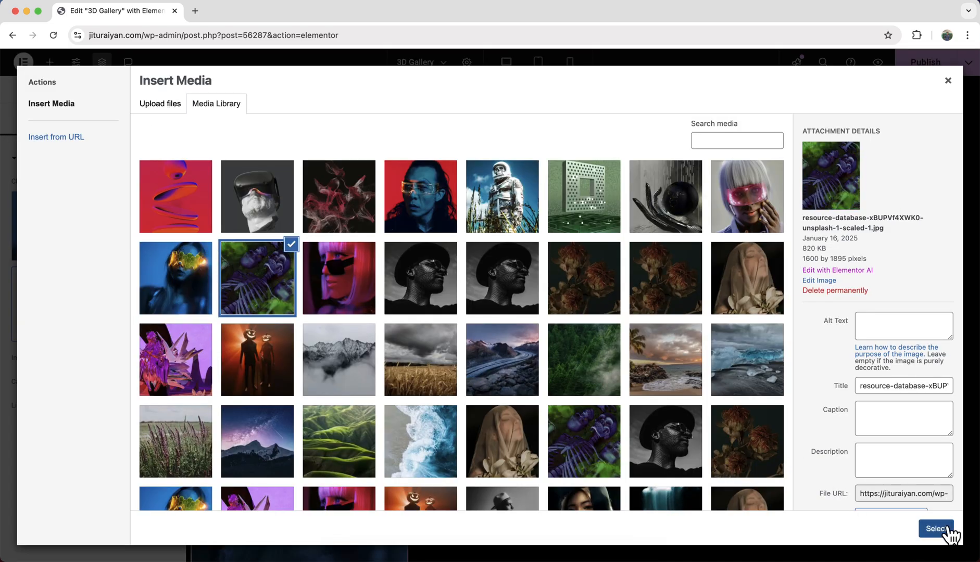
left_click(935, 529)
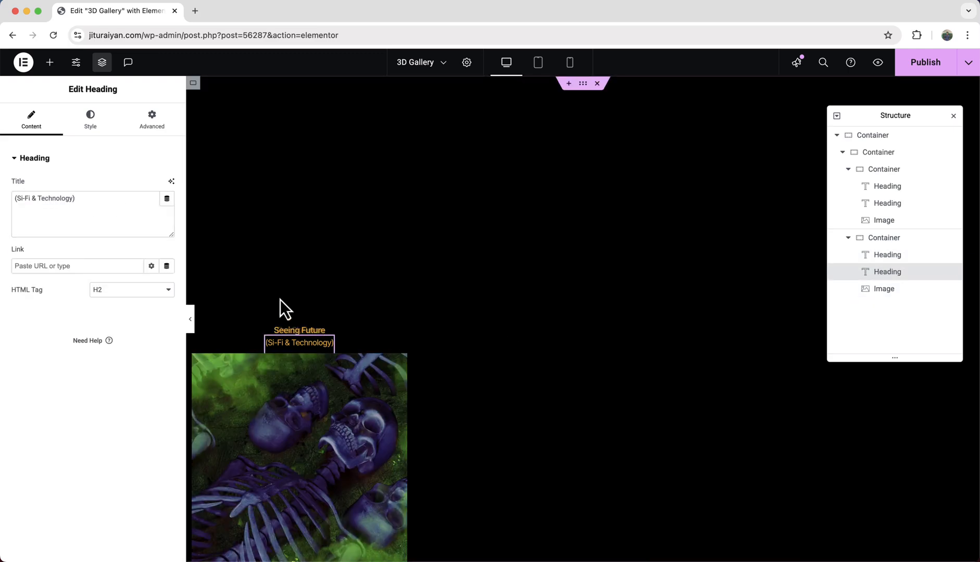
type("(Spooky, Horror Story)")
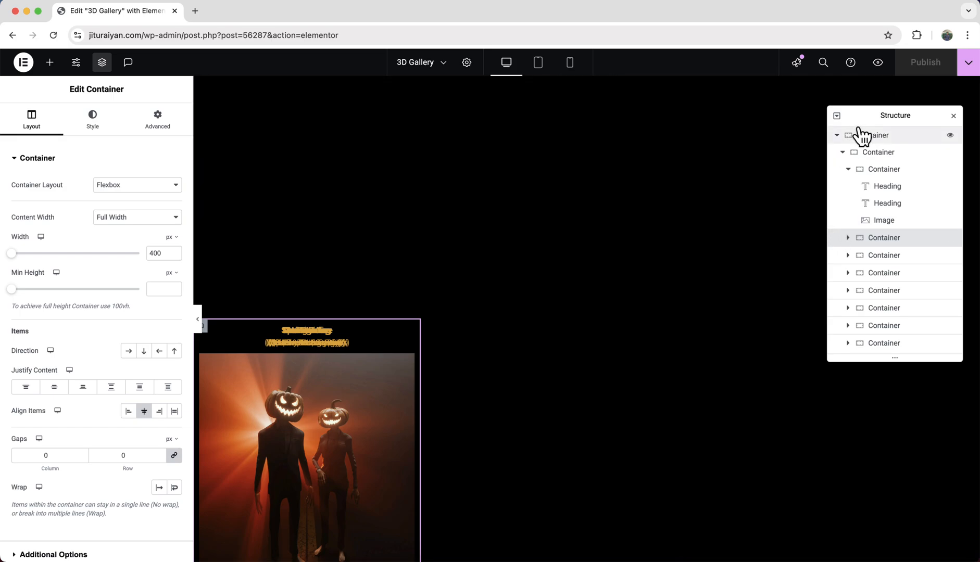
left_click(157, 119)
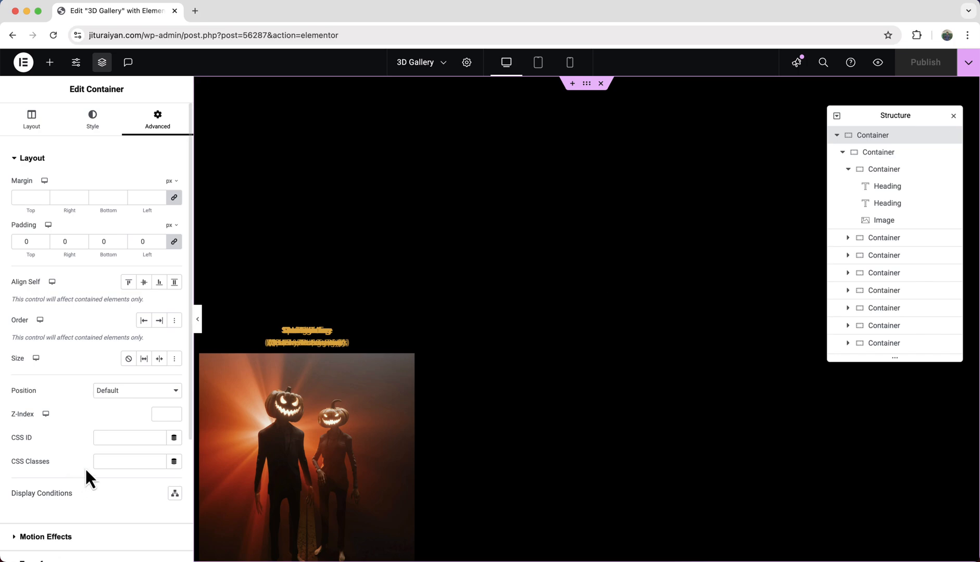
type("mdw-image-gallery-3d")
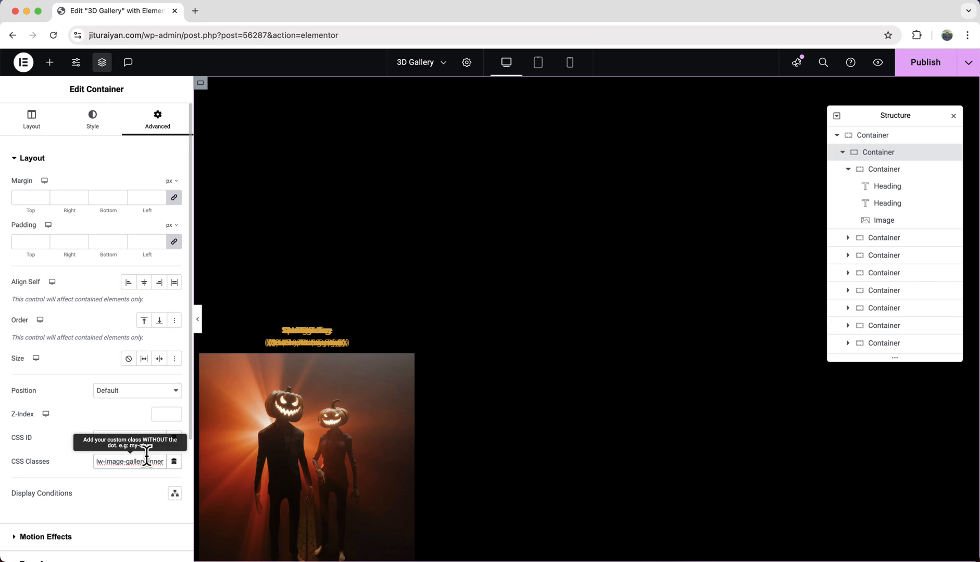
Publish the page and scroll the stacked cards in the 360x677 phone preview and Safari grid.
left_click(49, 61)
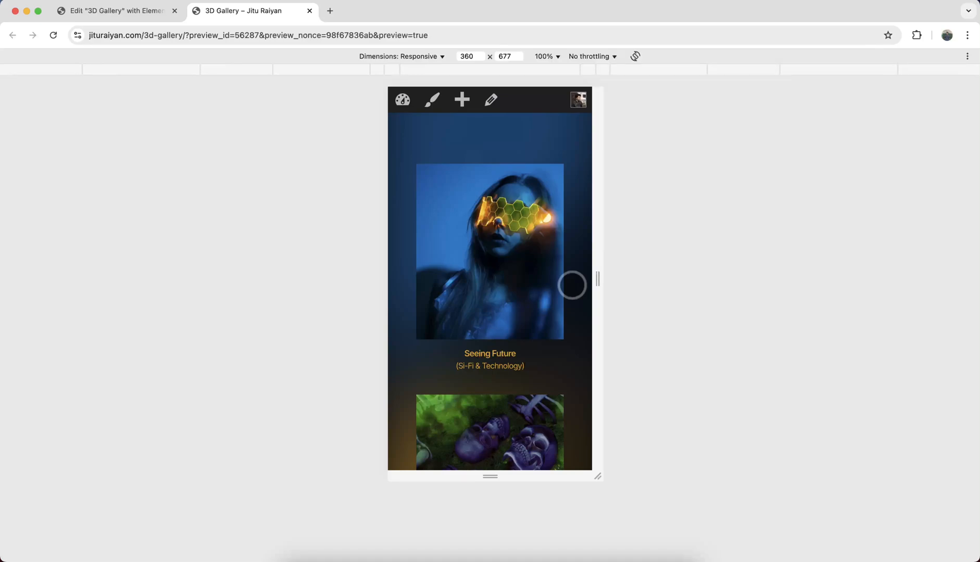
scroll("down", 3)
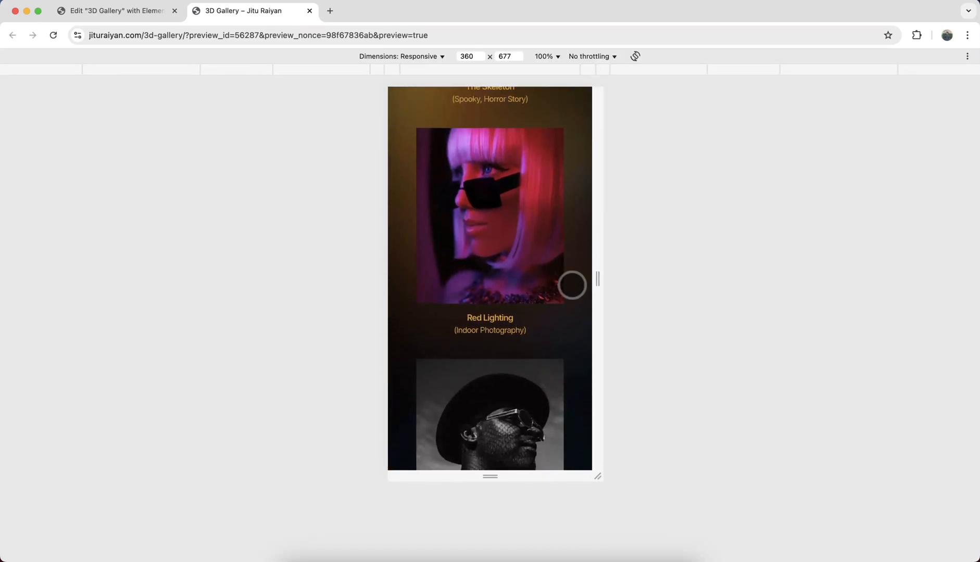
scroll("down", 3)
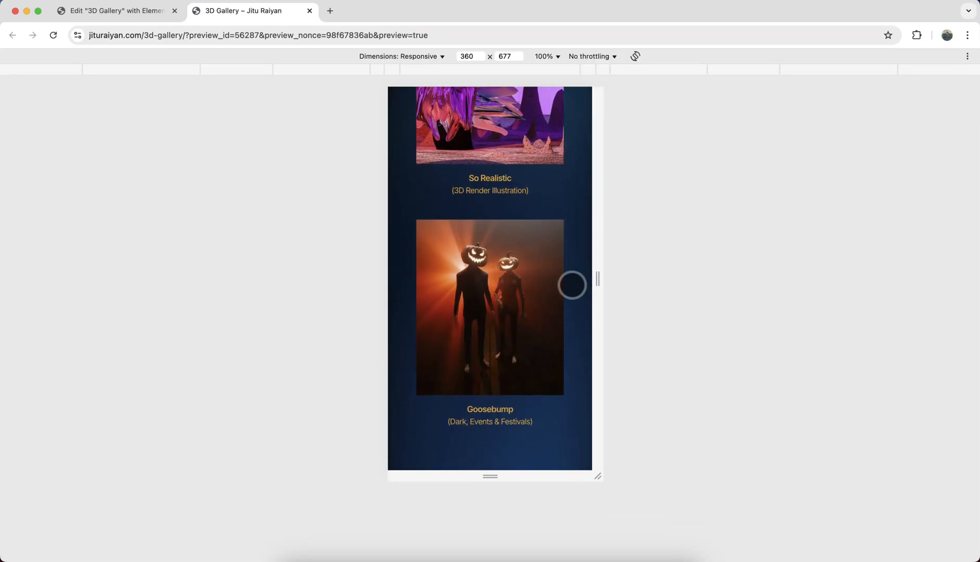
scroll("down", 3)
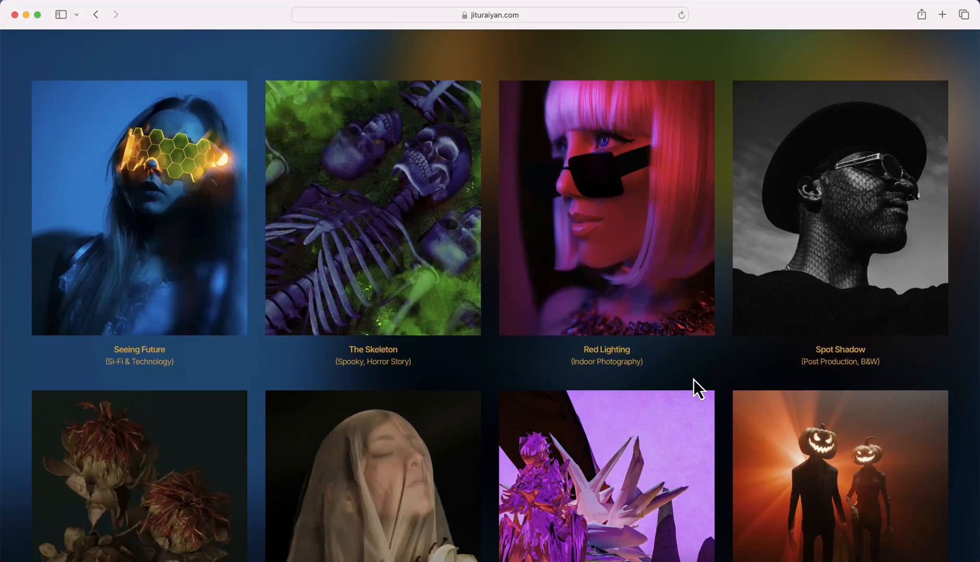
scroll("down", 3)
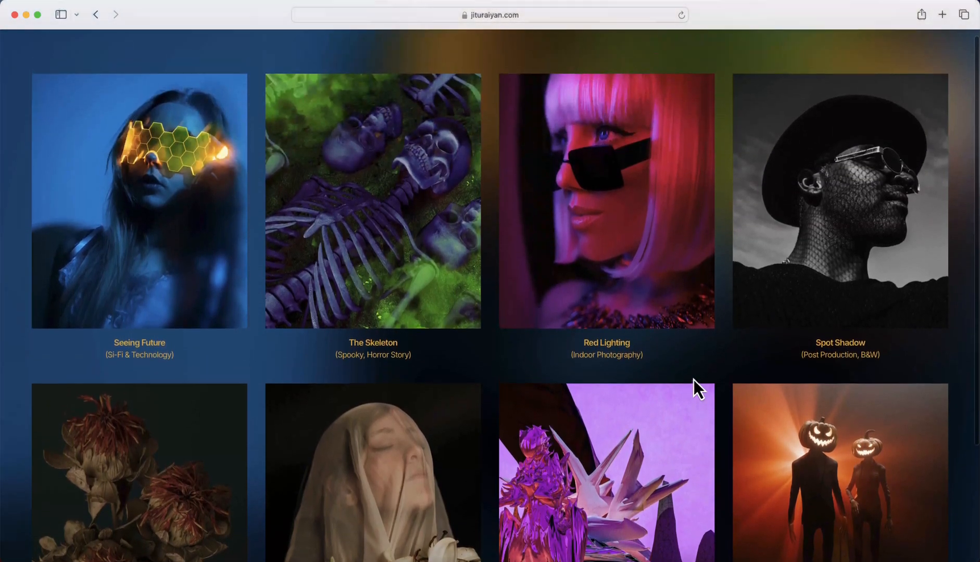